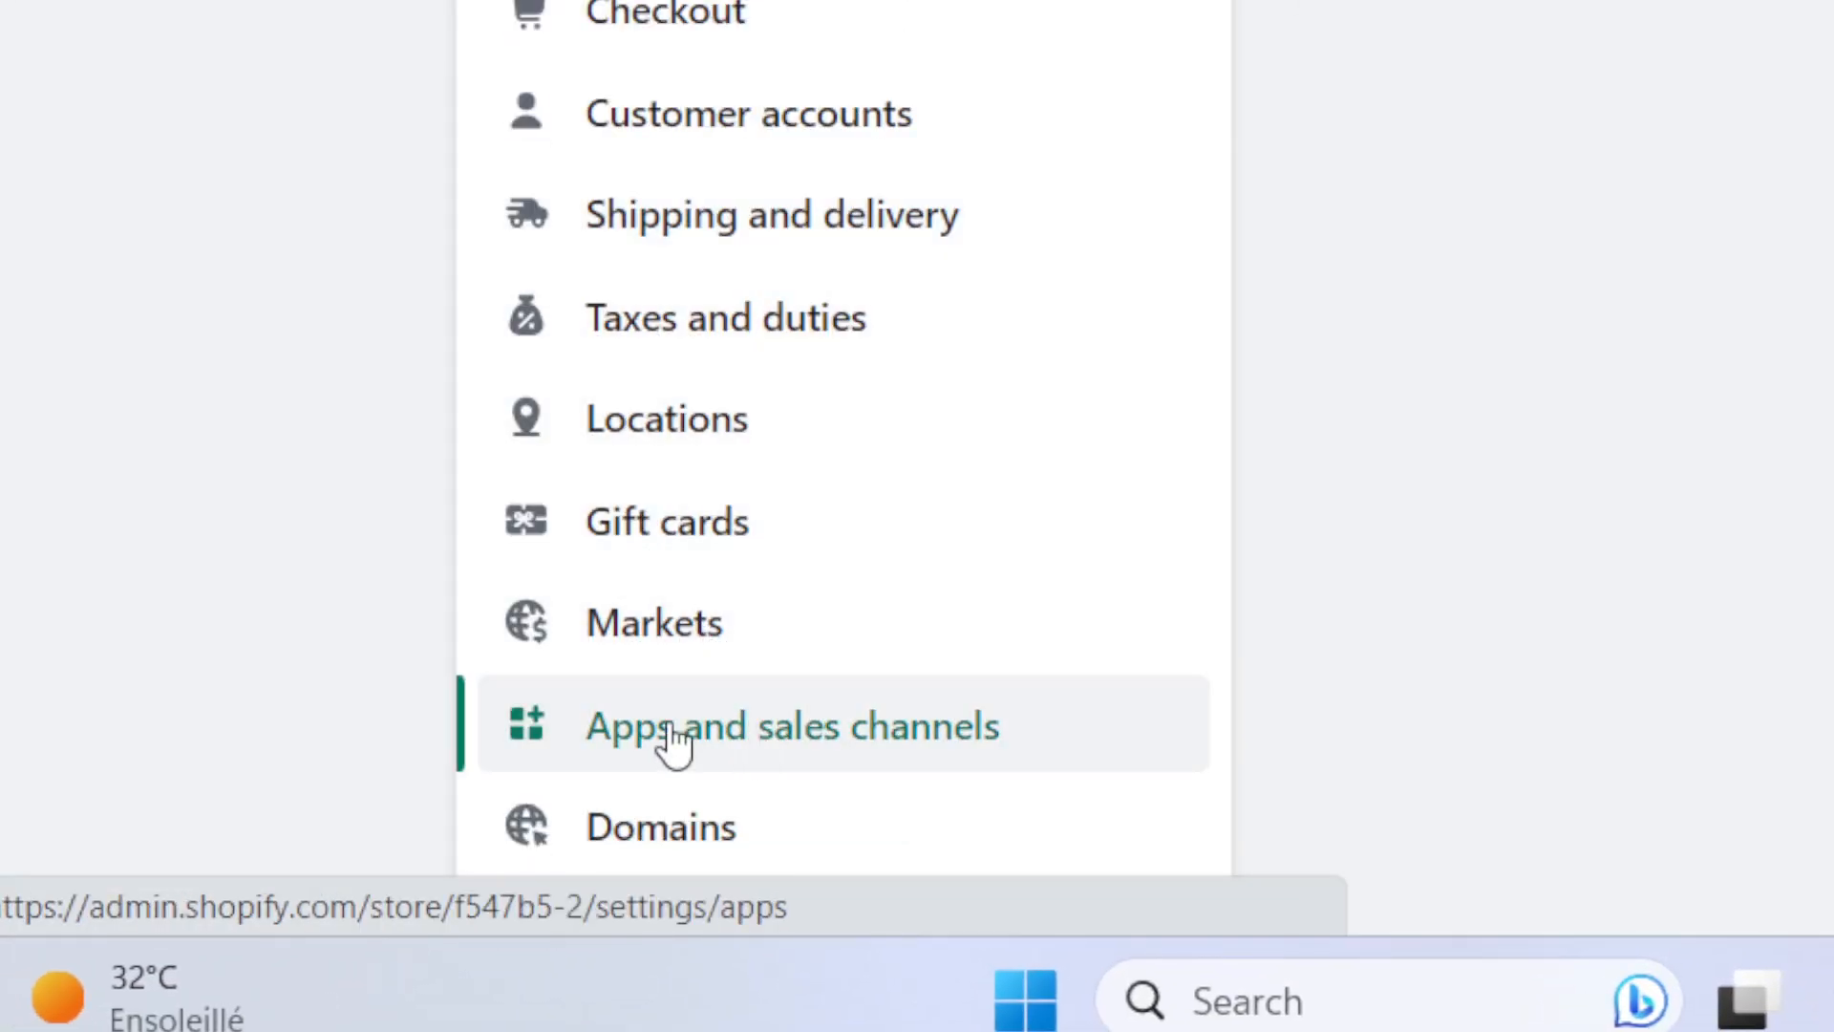
- Open the Shopify App Store from Settings' Apps and sales channels page
left_click(790, 725)
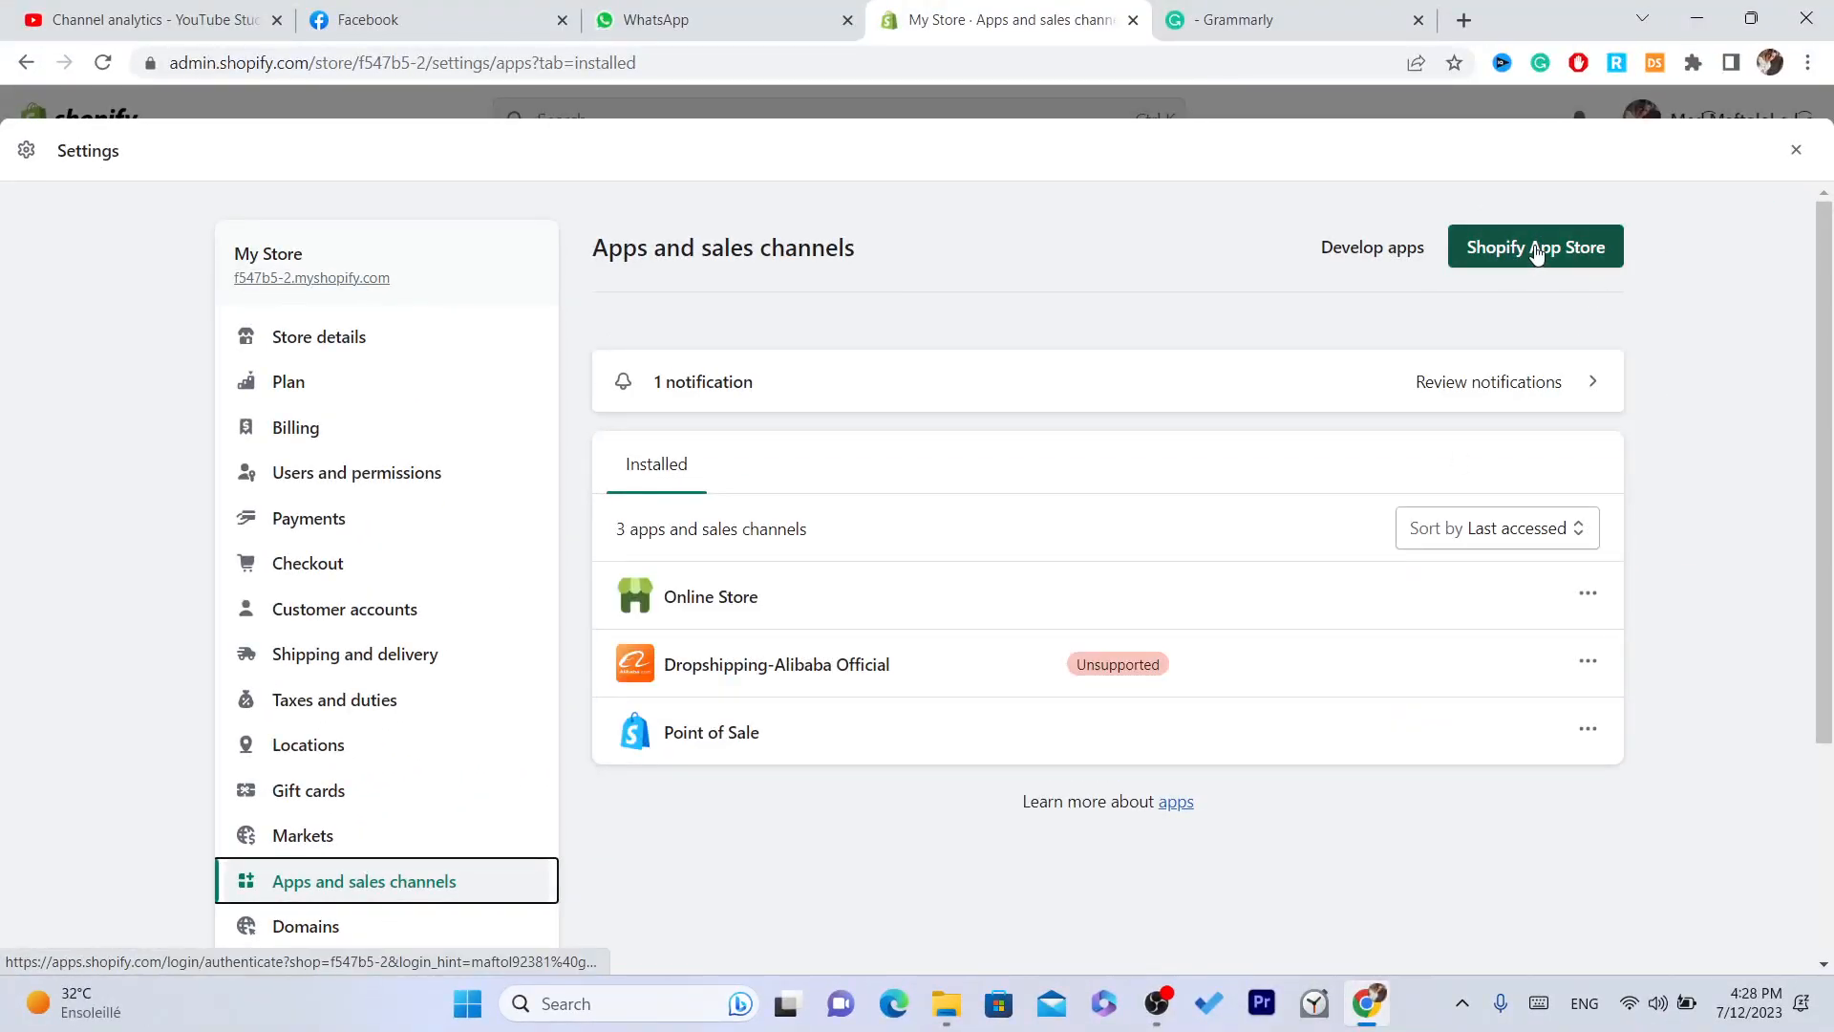
left_click(1534, 247)
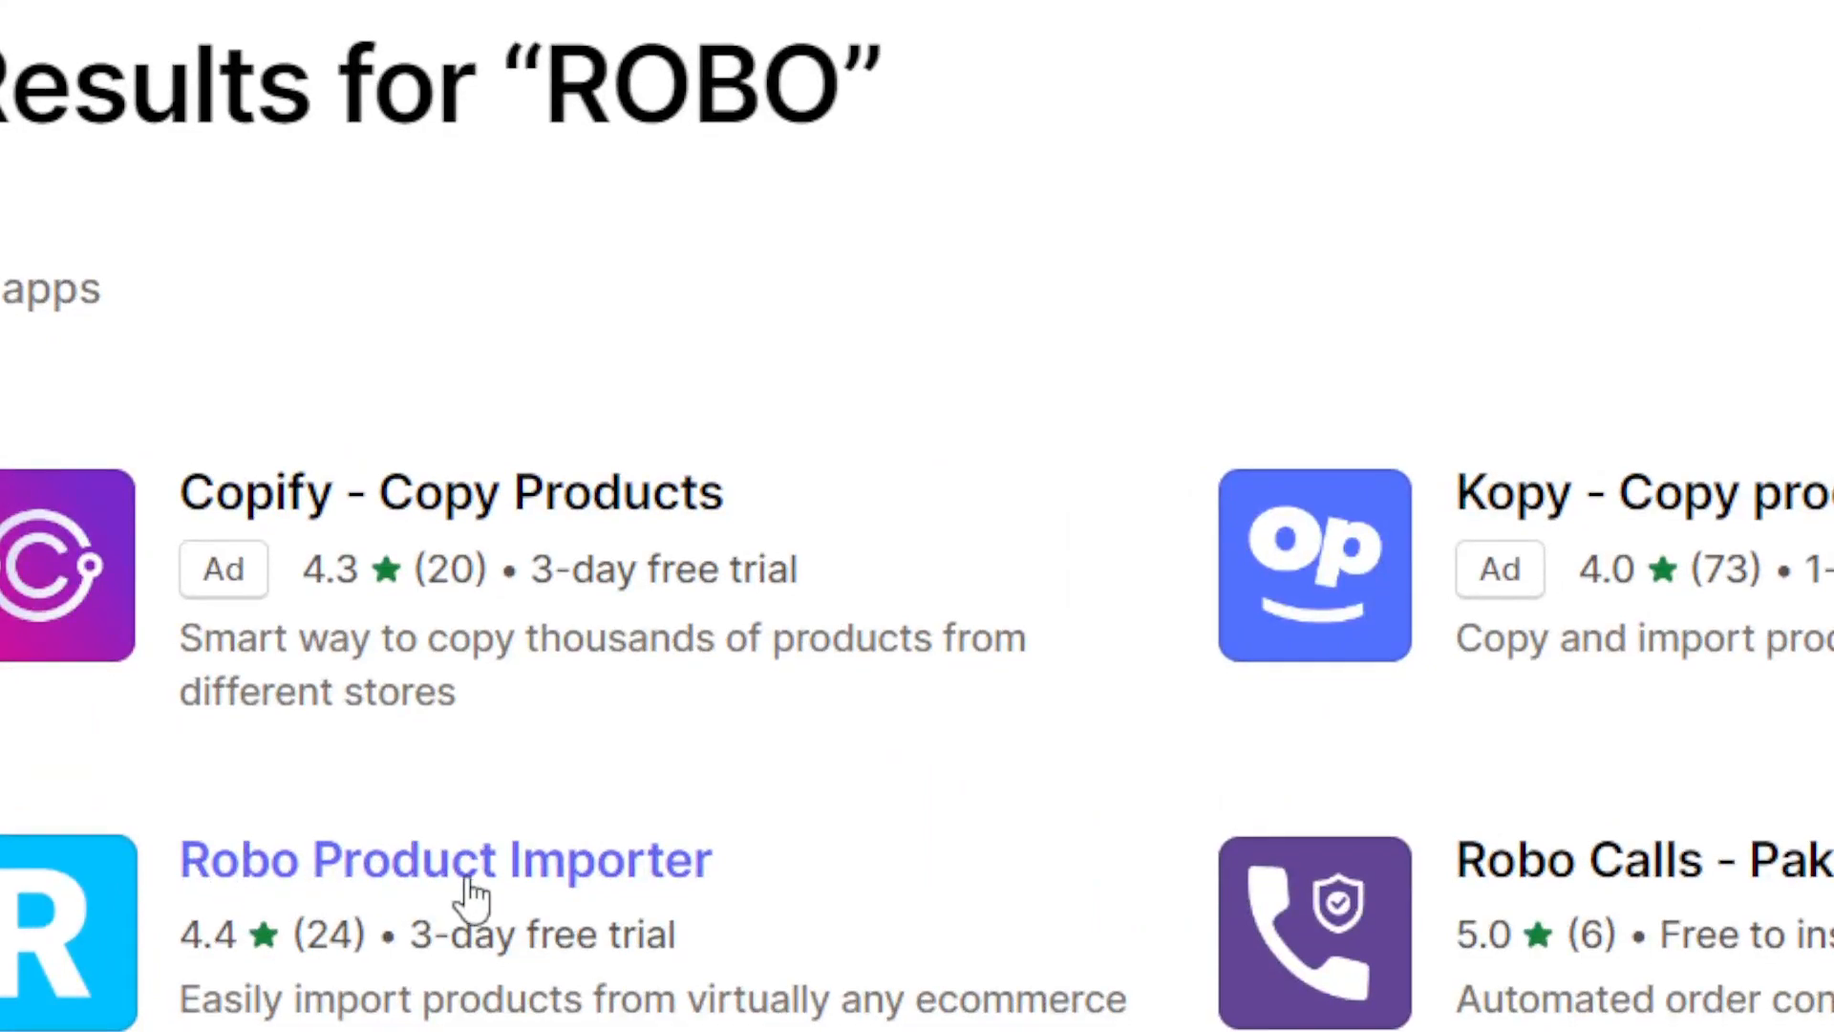
- Add Robo Product Importer from its app page and approve the installation
left_click(445, 859)
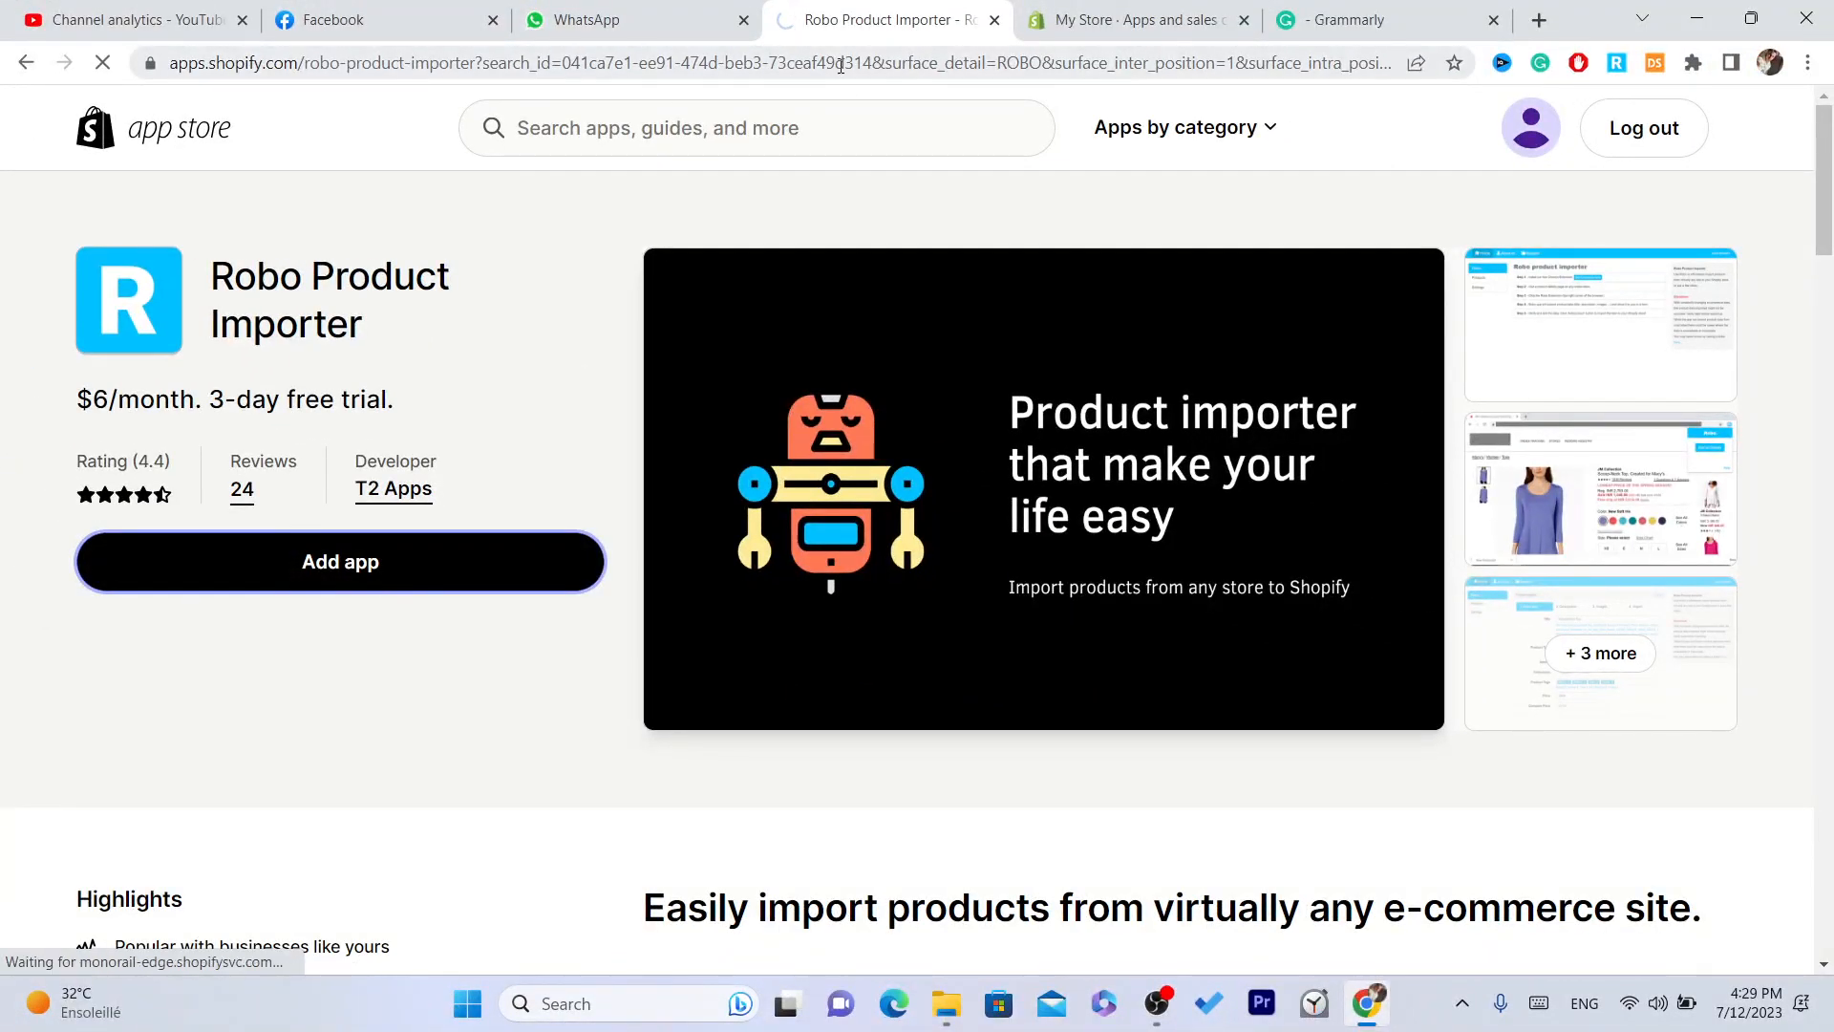
left_click(340, 562)
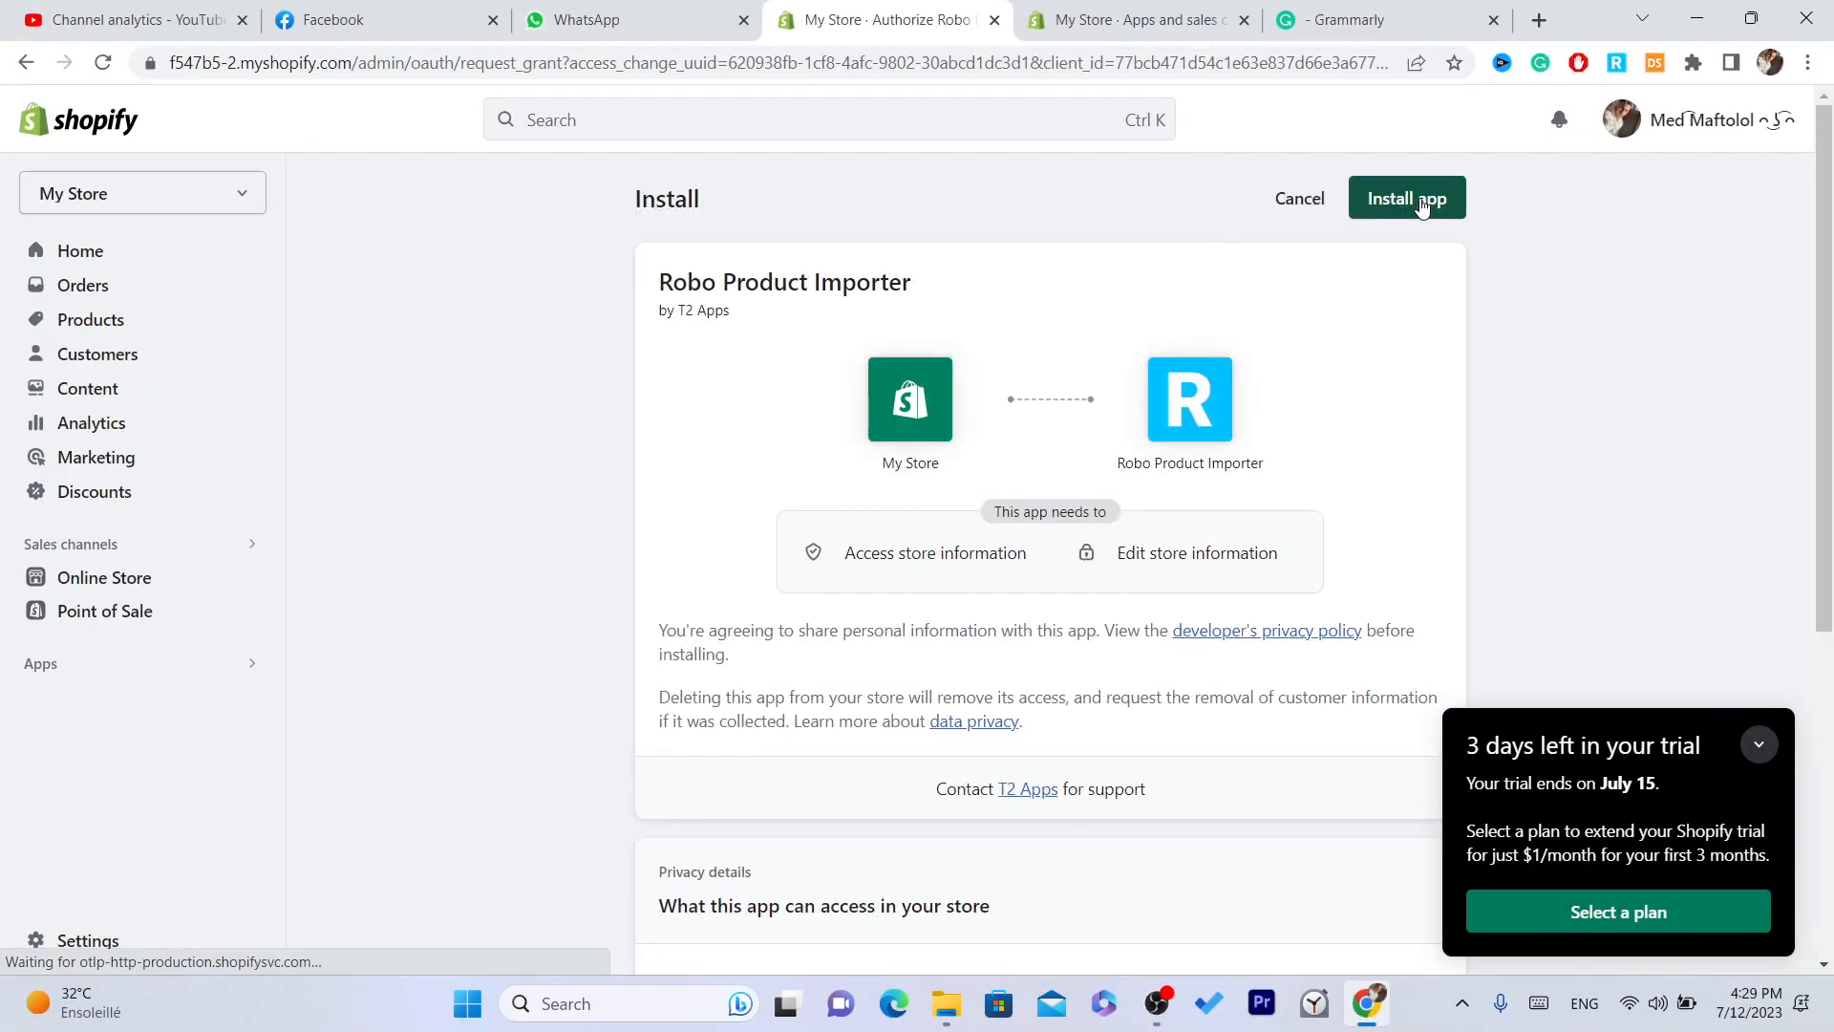
left_click(1406, 197)
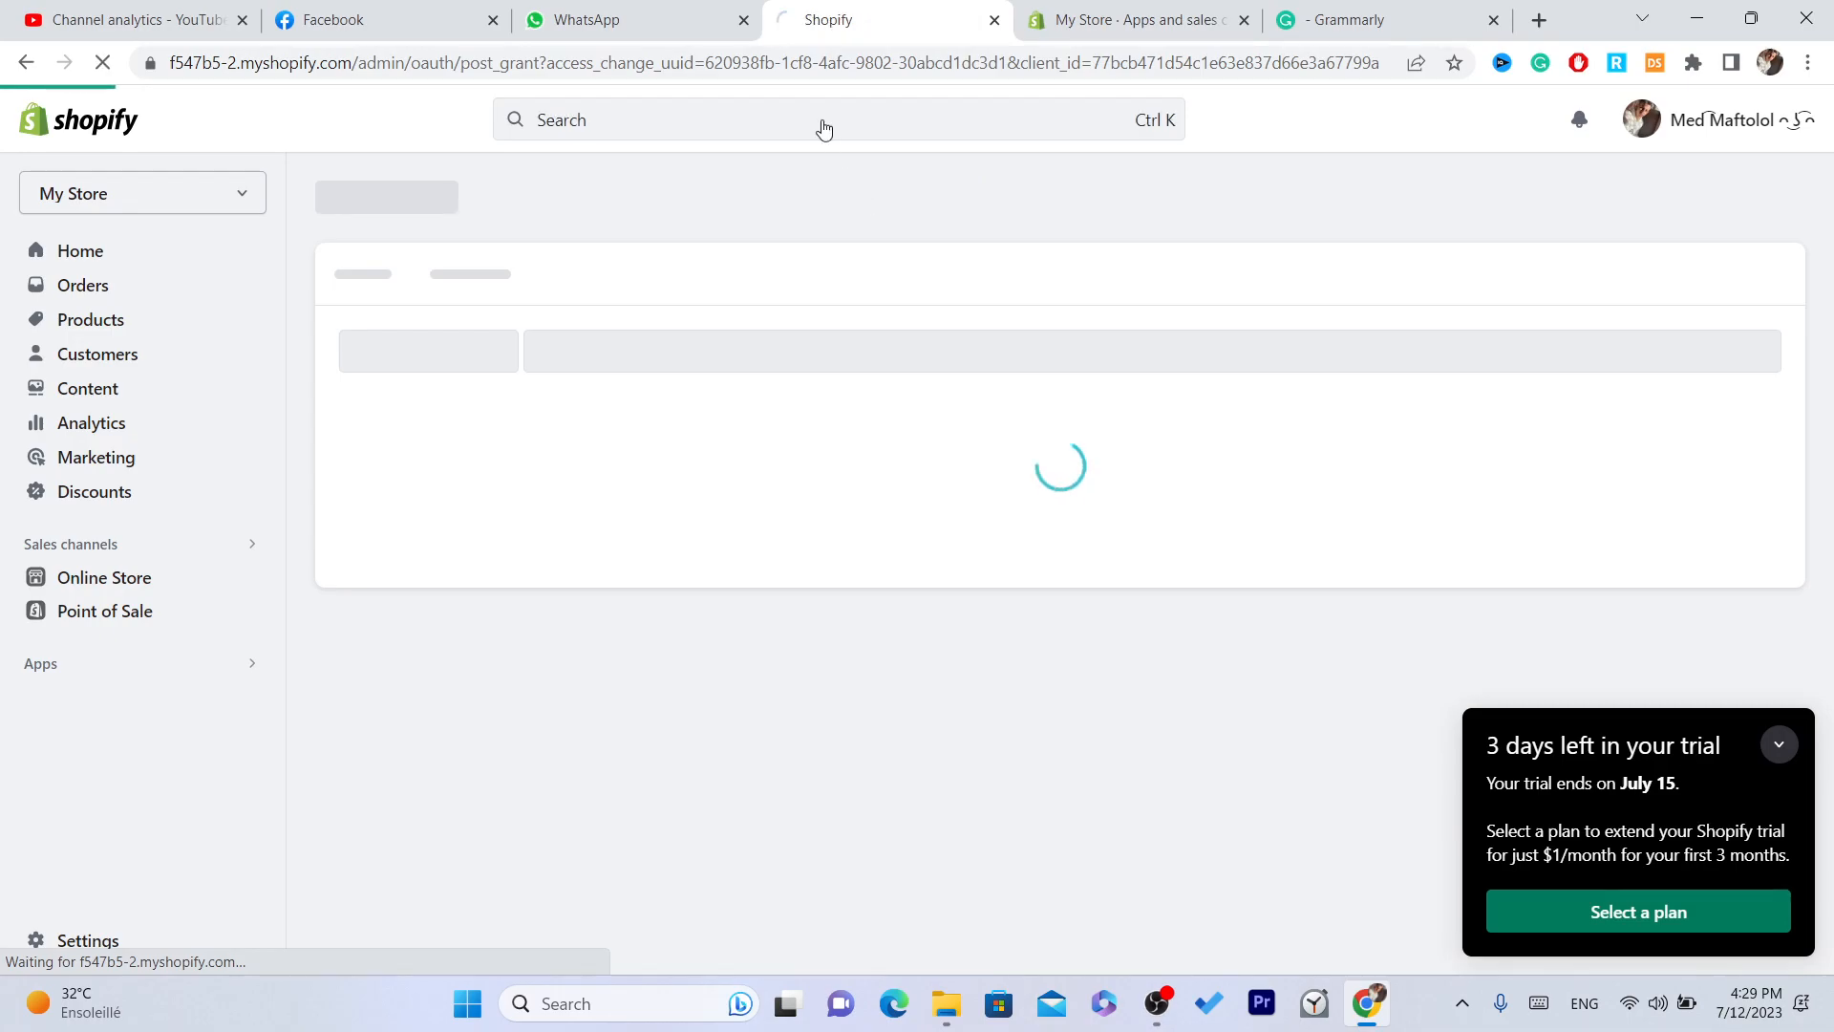
left_click(761, 63)
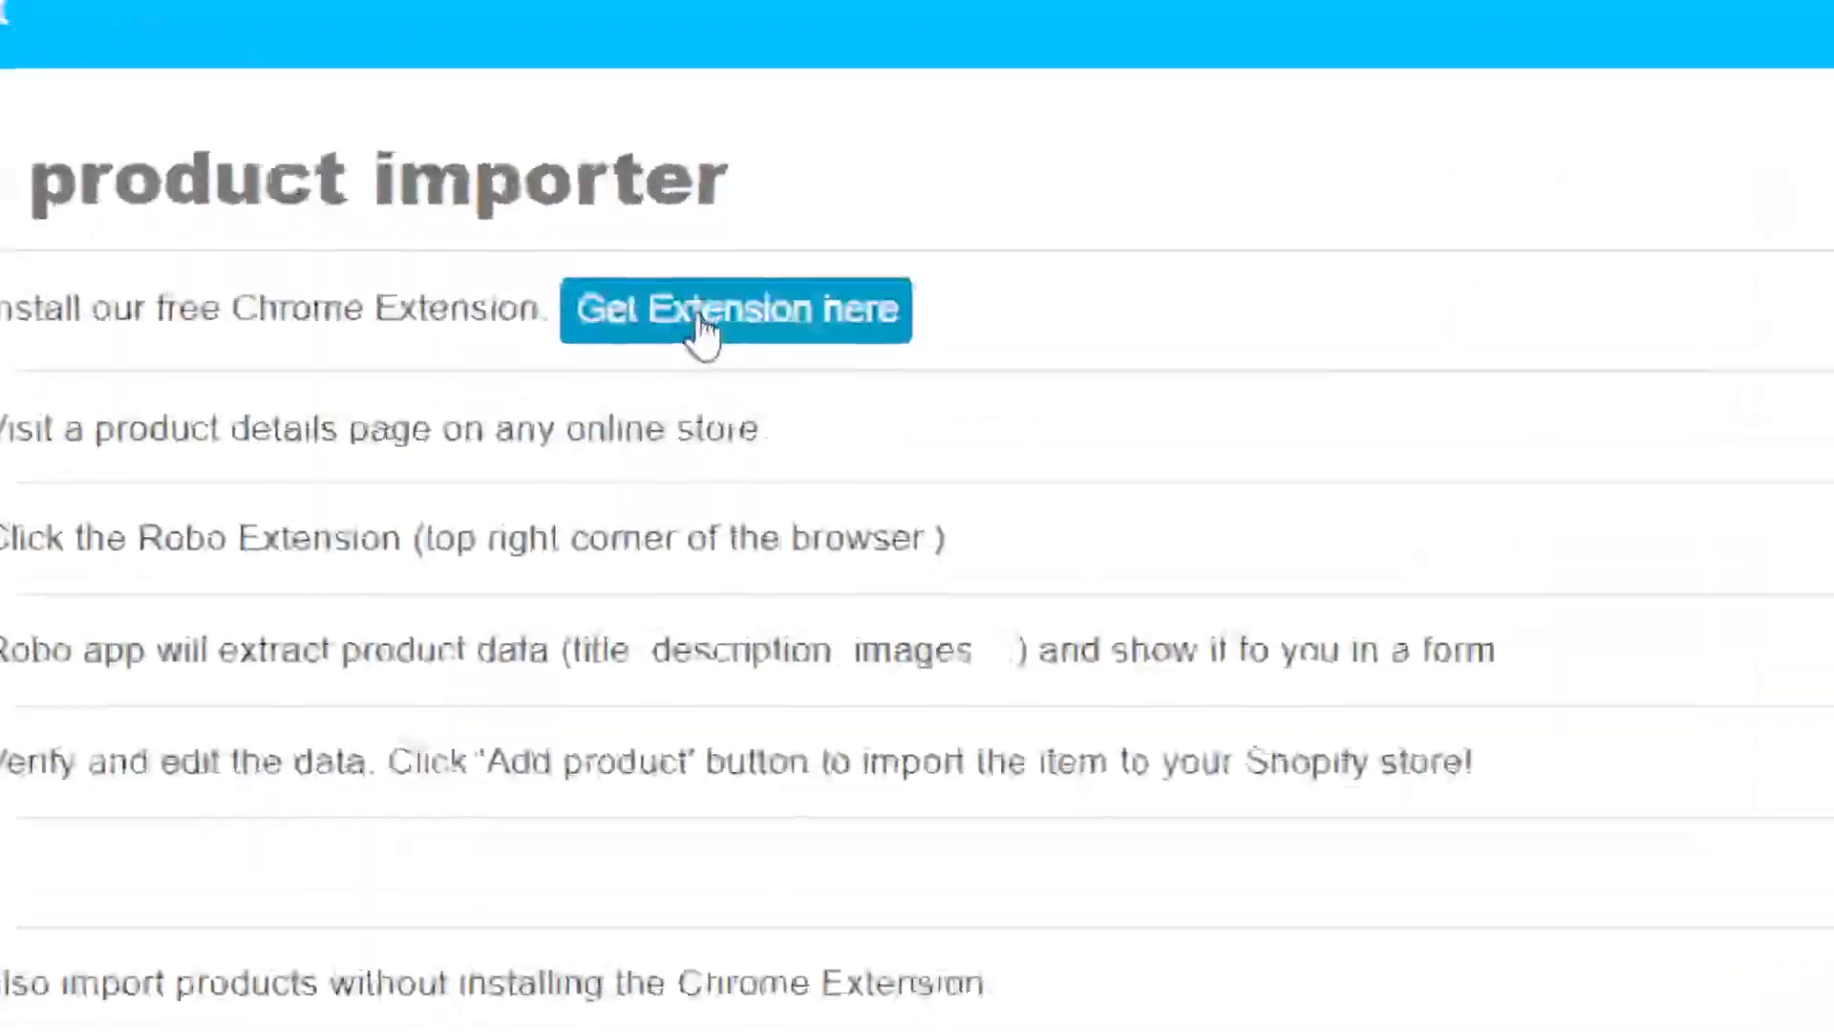
- Add the Robo Product Importer extension to Chrome and pin it to the toolbar
left_click(735, 310)
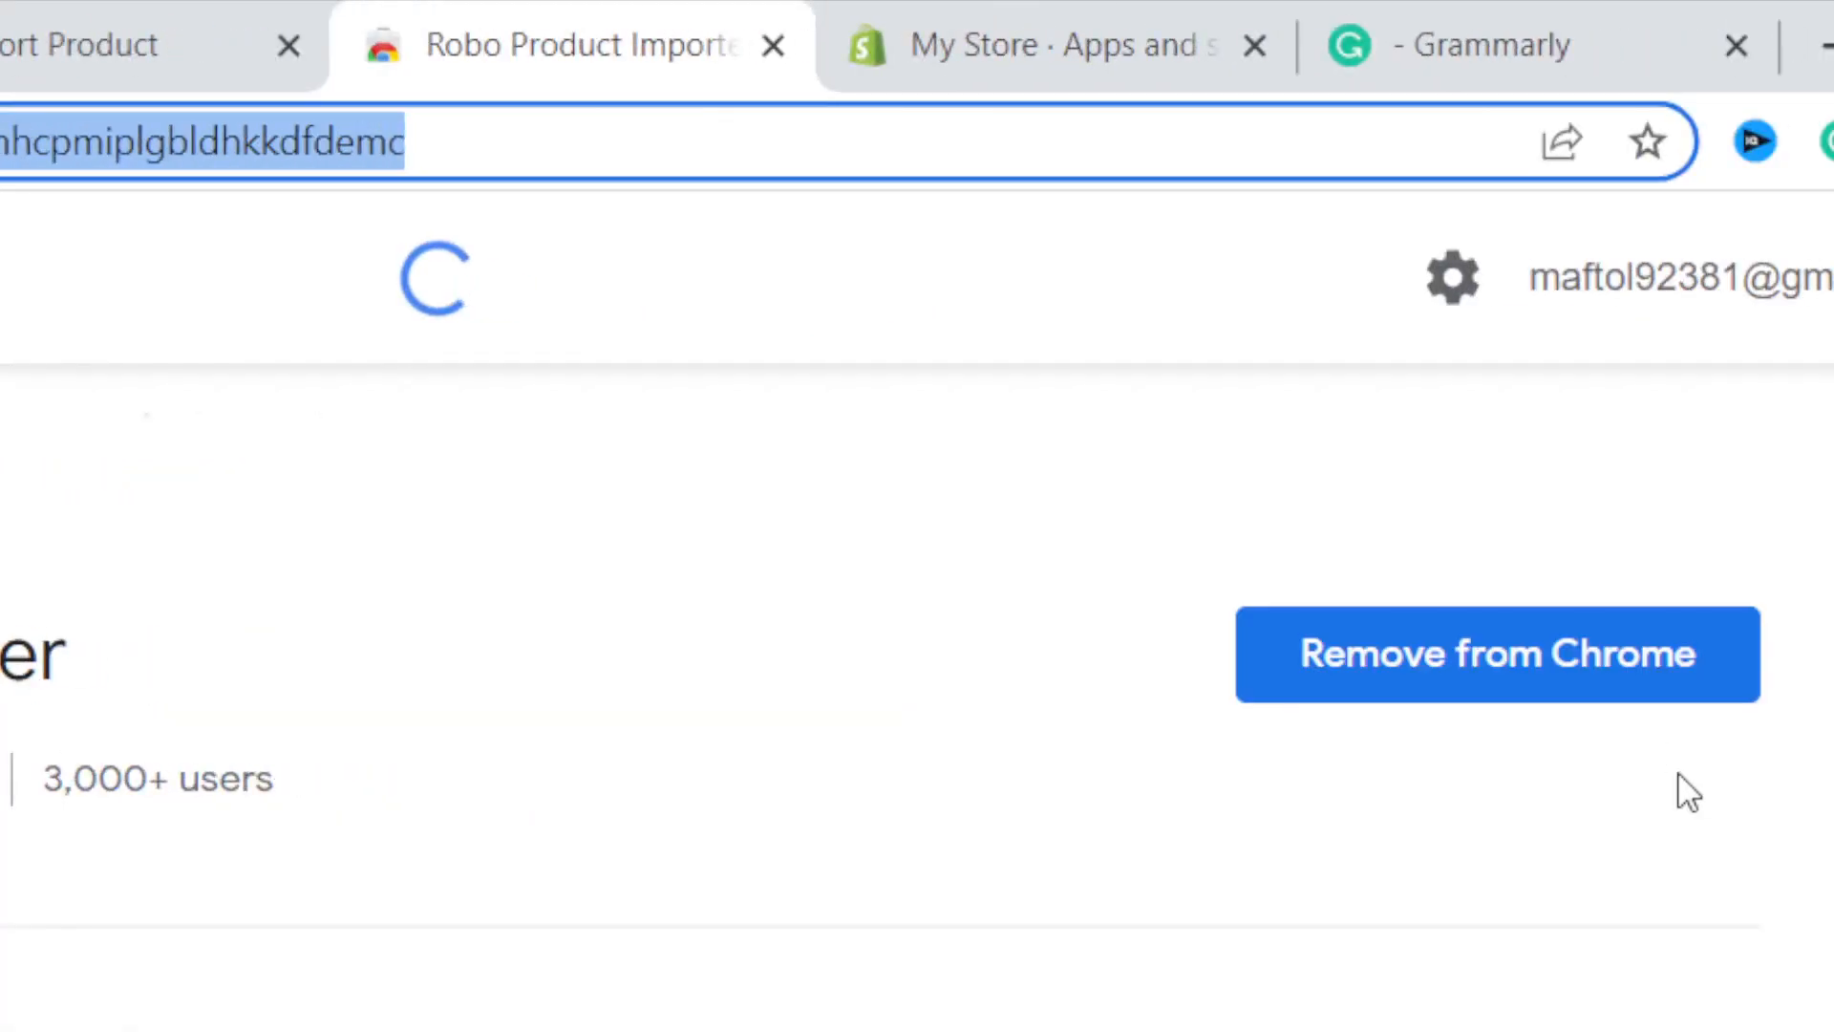
left_click(1496, 653)
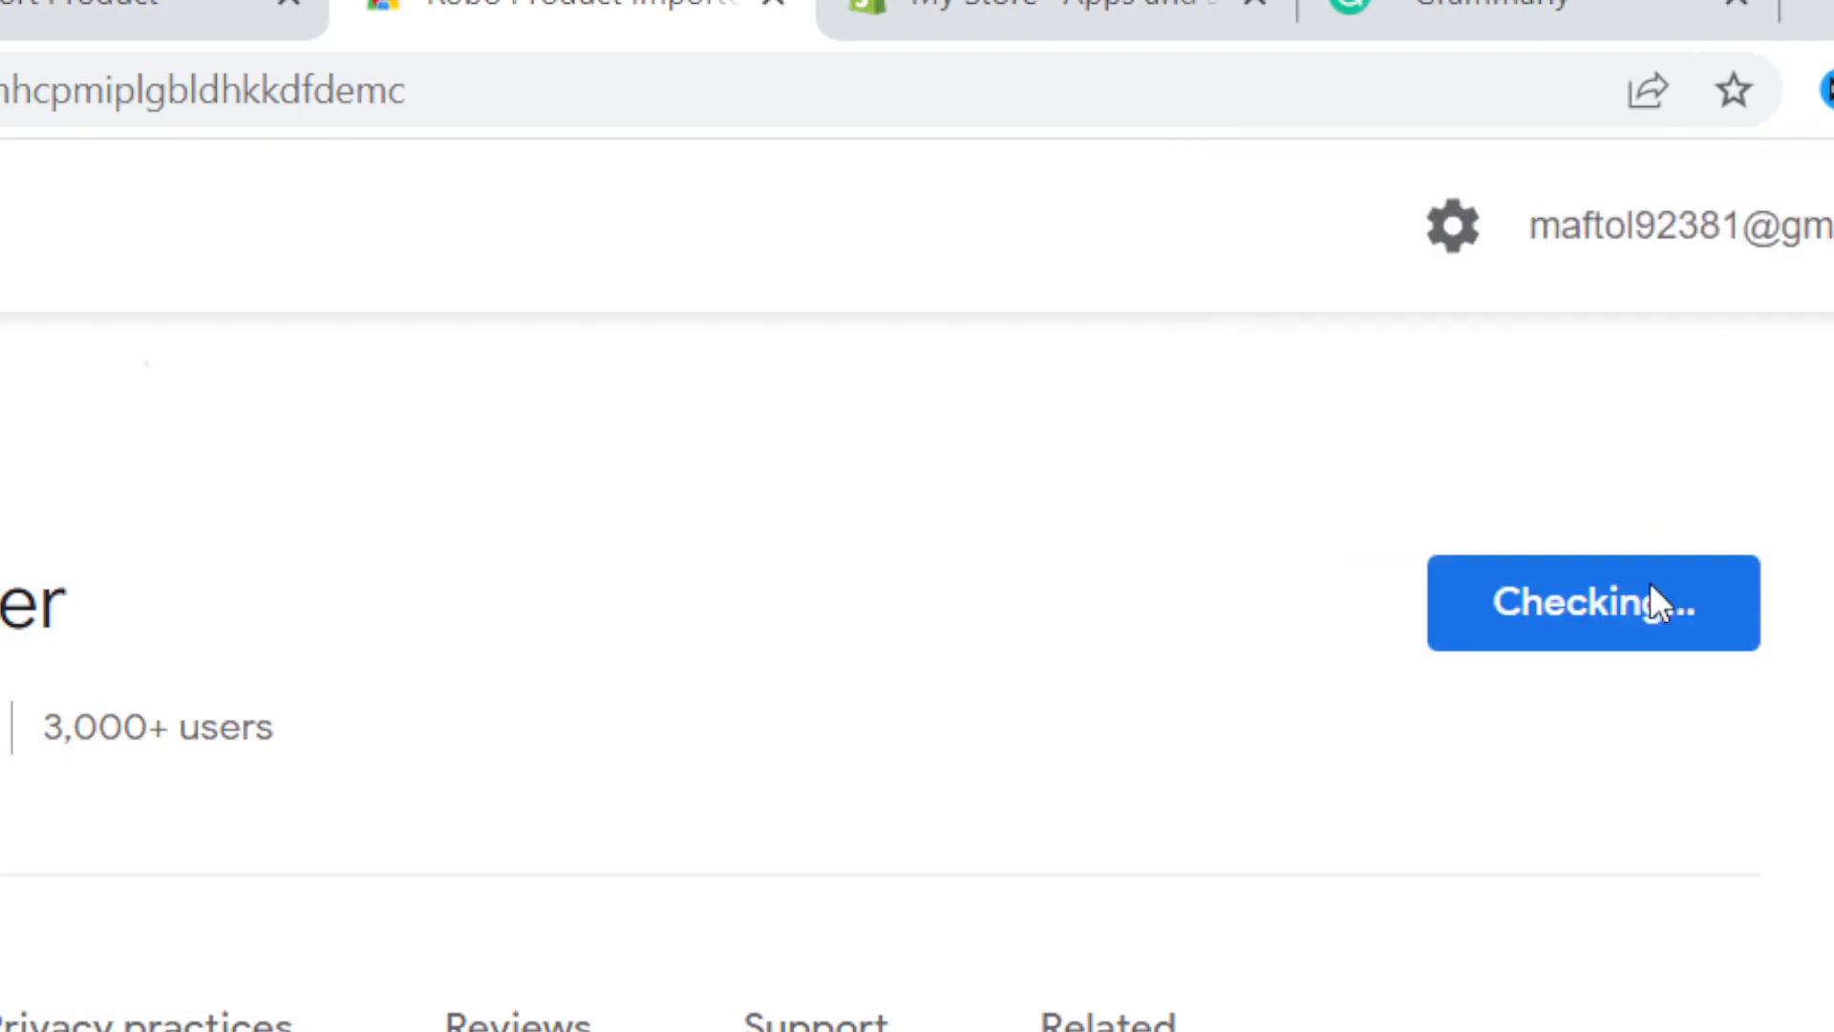
mouse_move(651, 232)
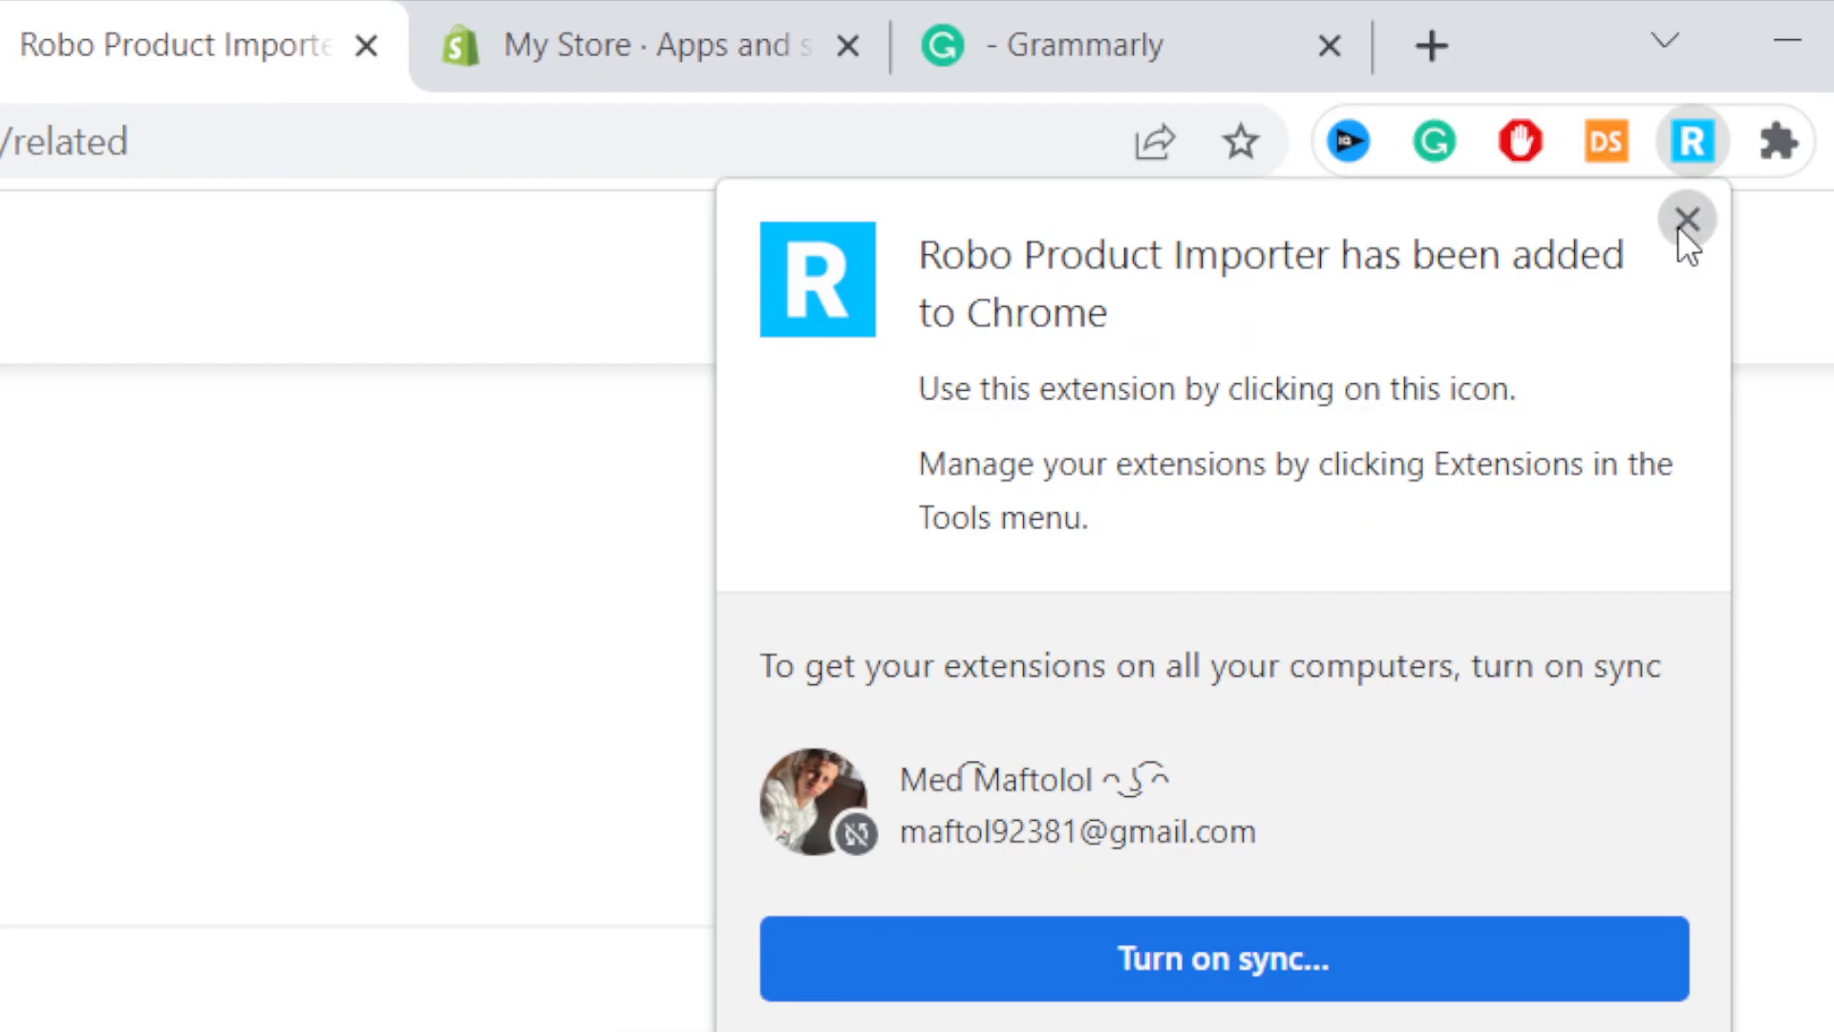
left_click(1688, 219)
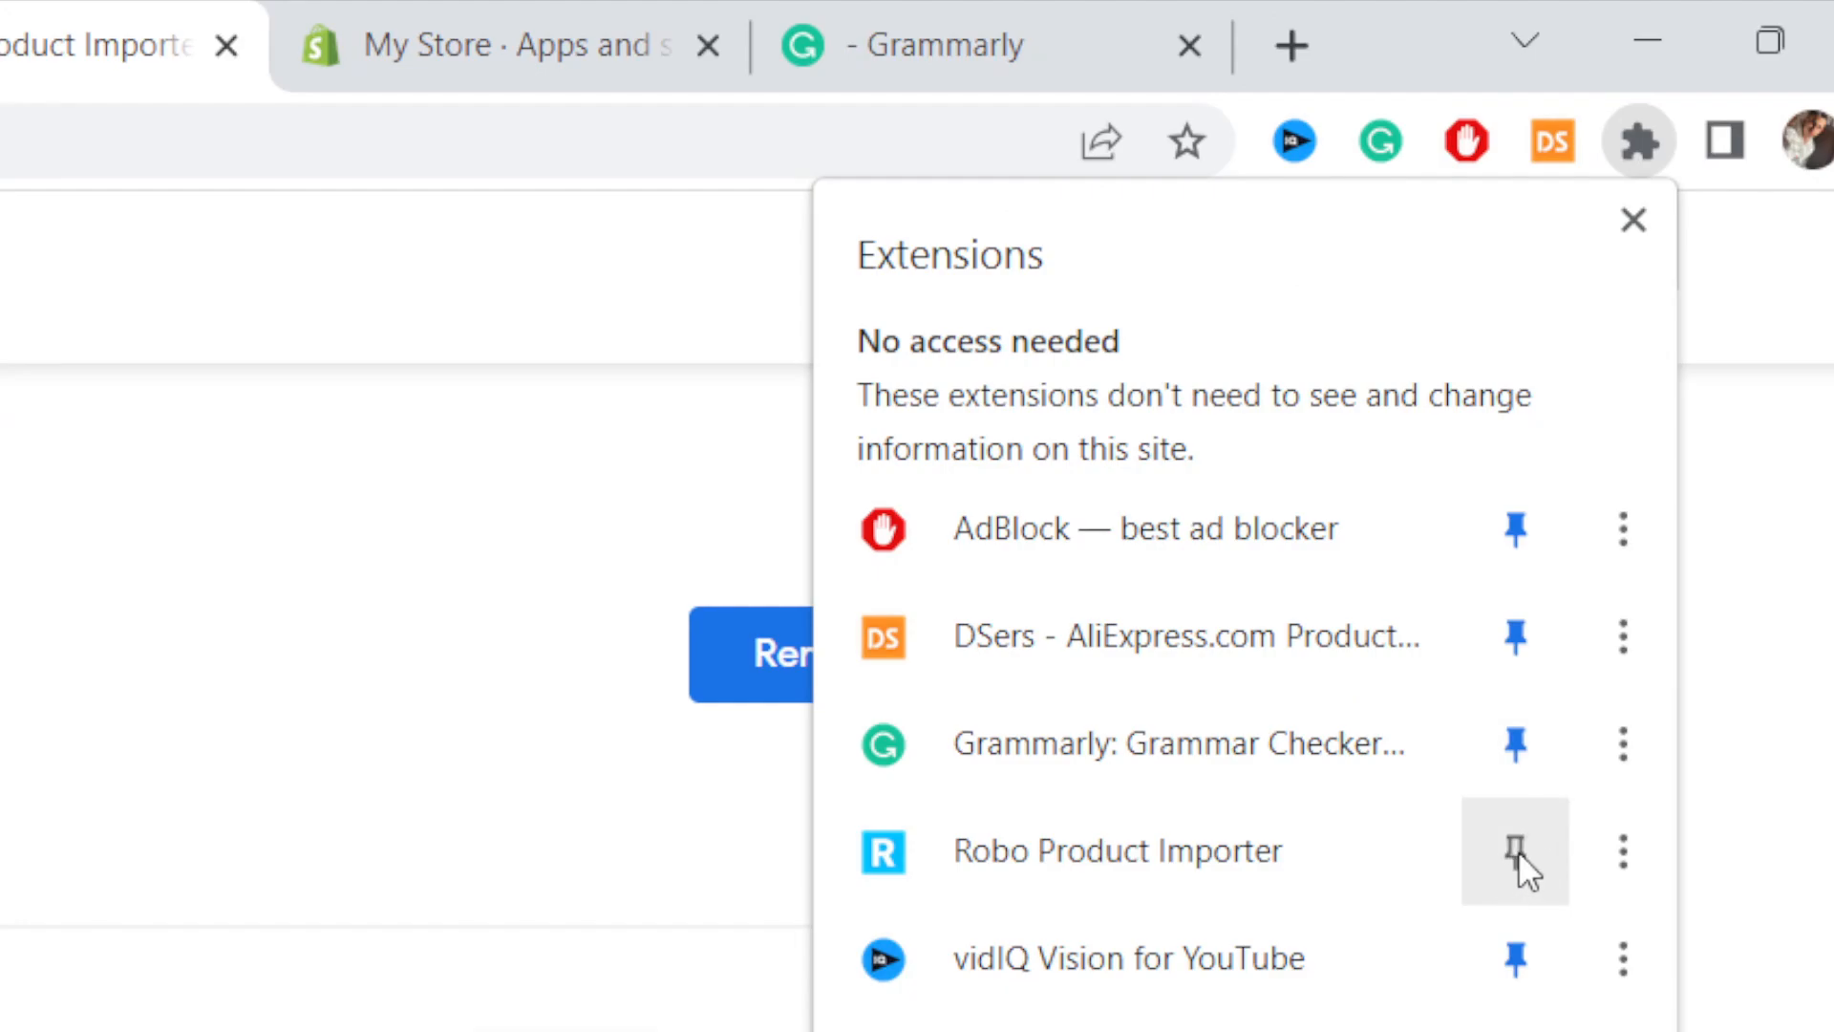
left_click(1514, 851)
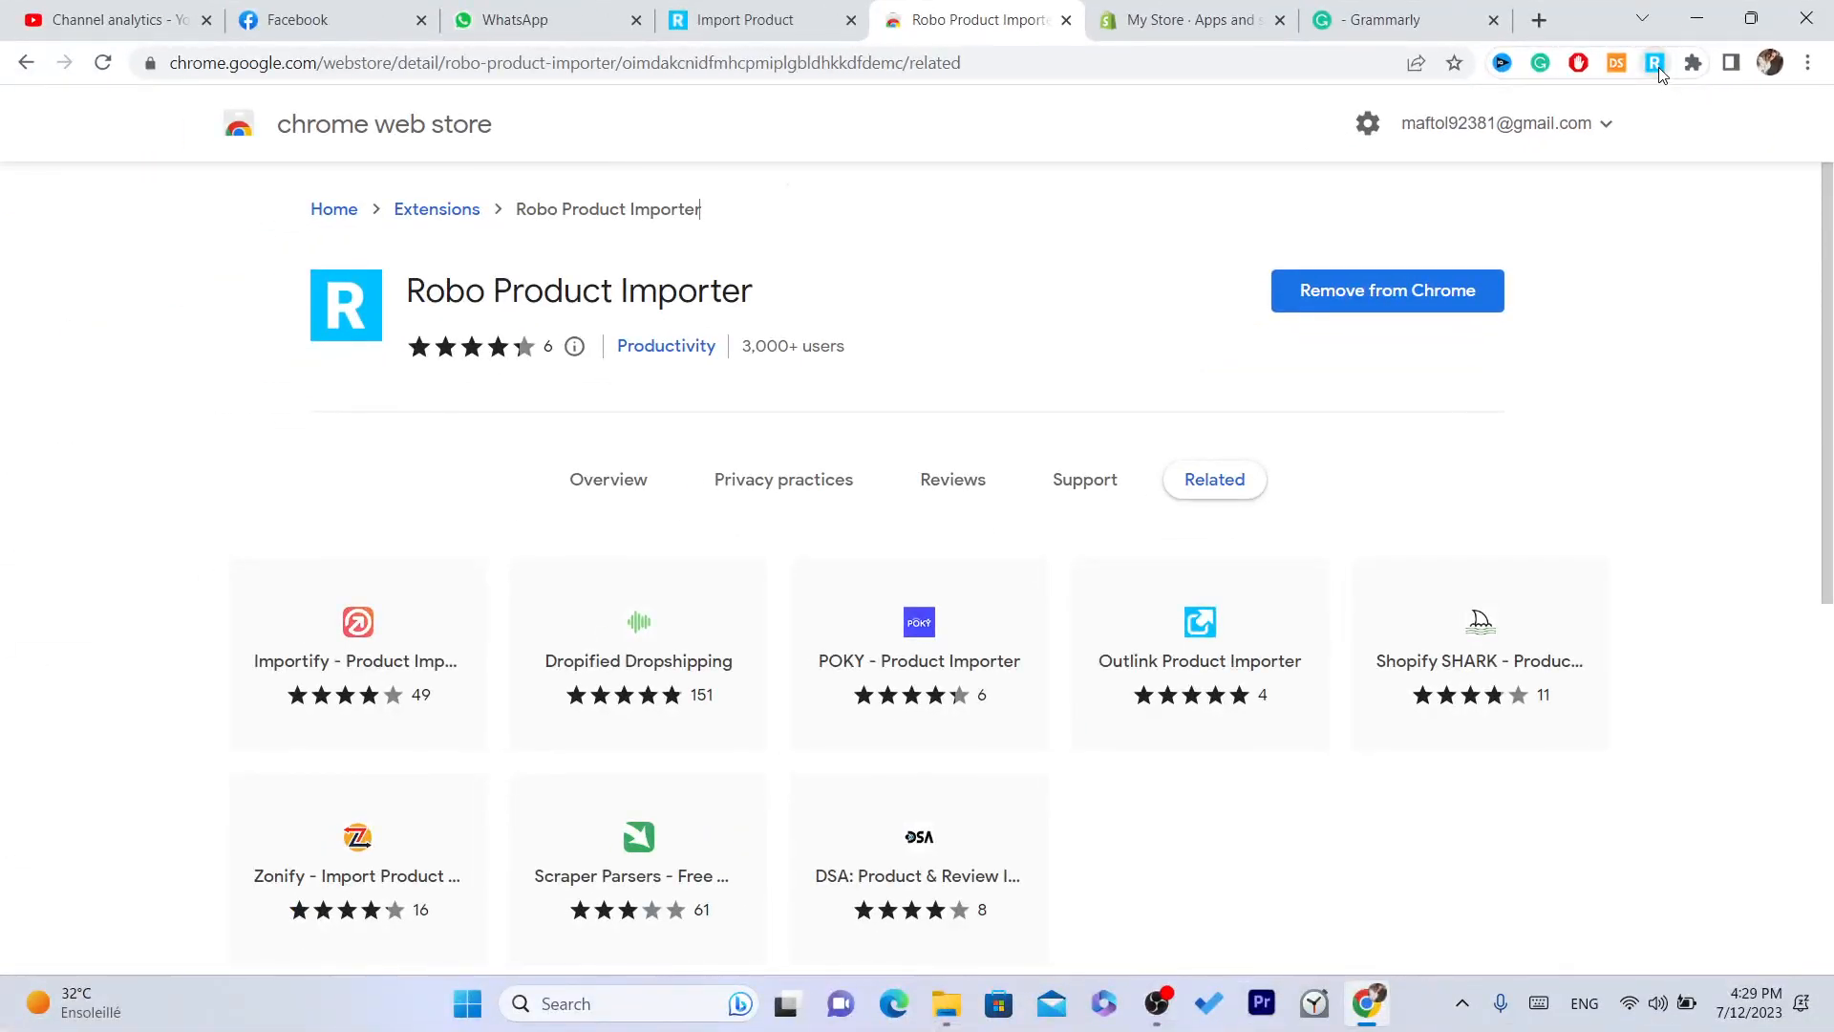
mouse_move(837, 9)
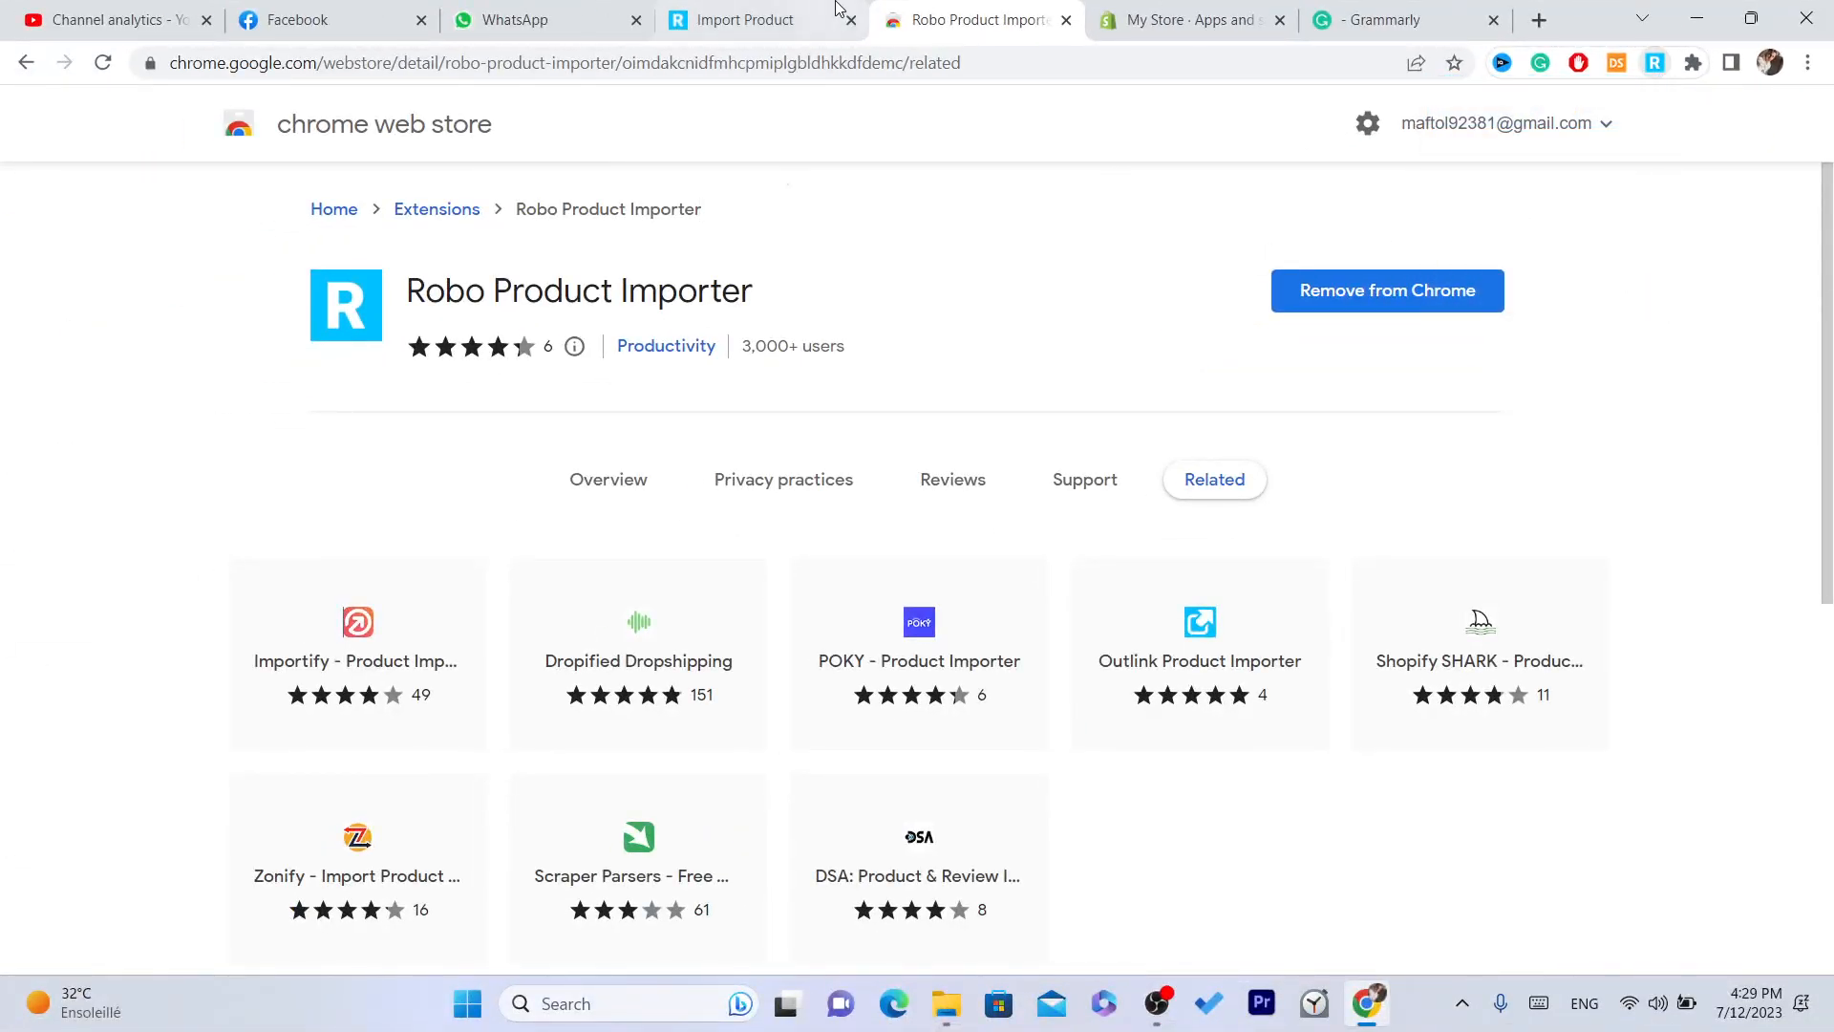
- Go to Amazon.com via Google and open the KIRUNDO ruffle mini dress listing
left_click(562, 62)
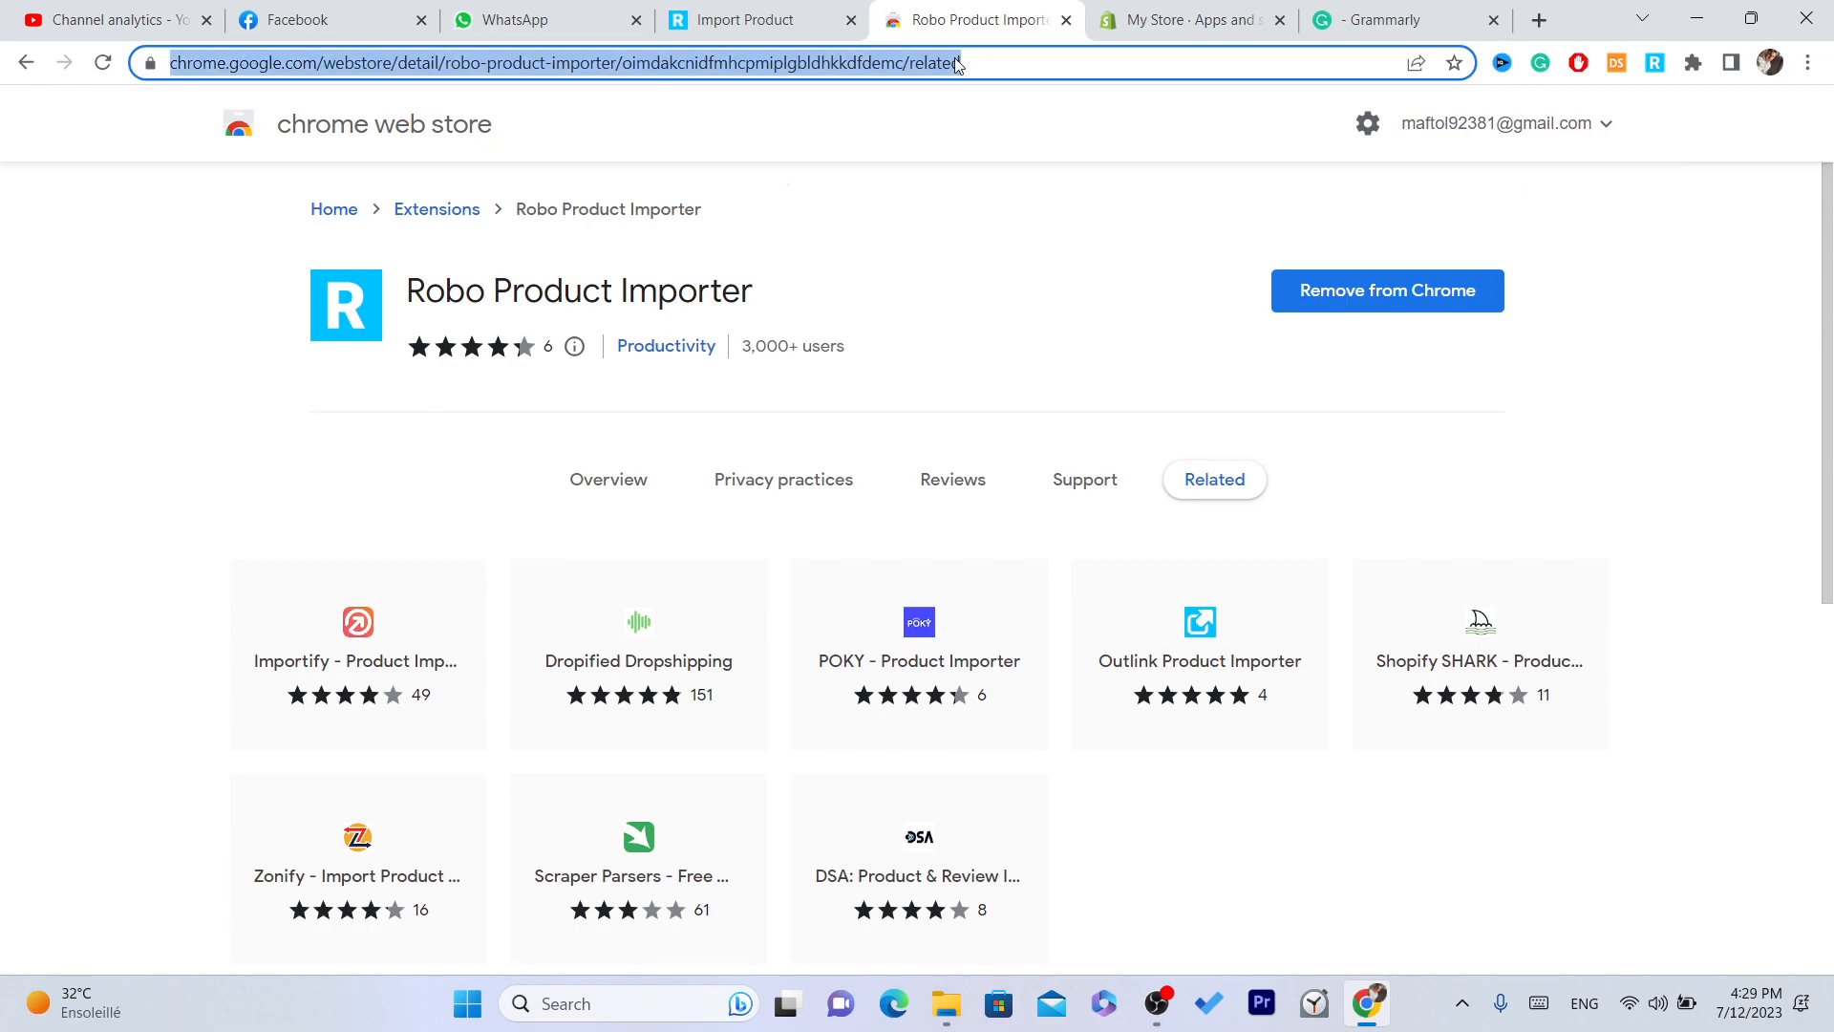
type("amazon")
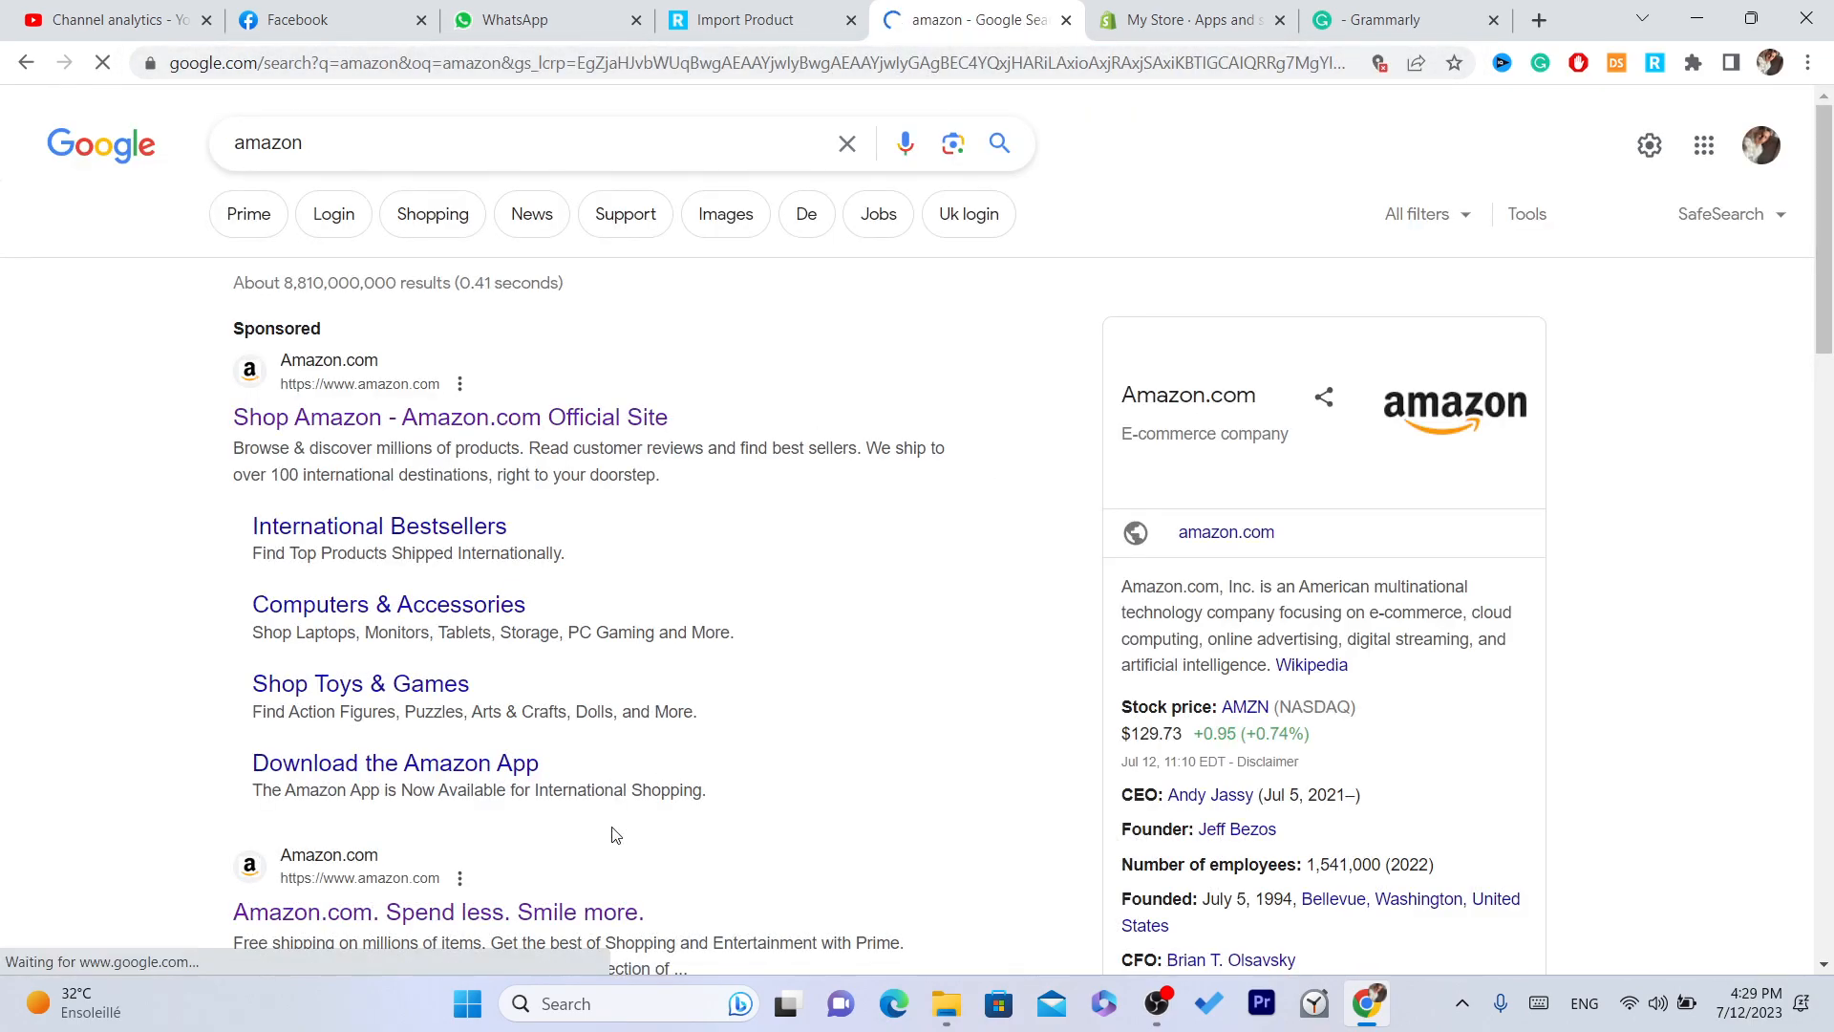
left_click(450, 417)
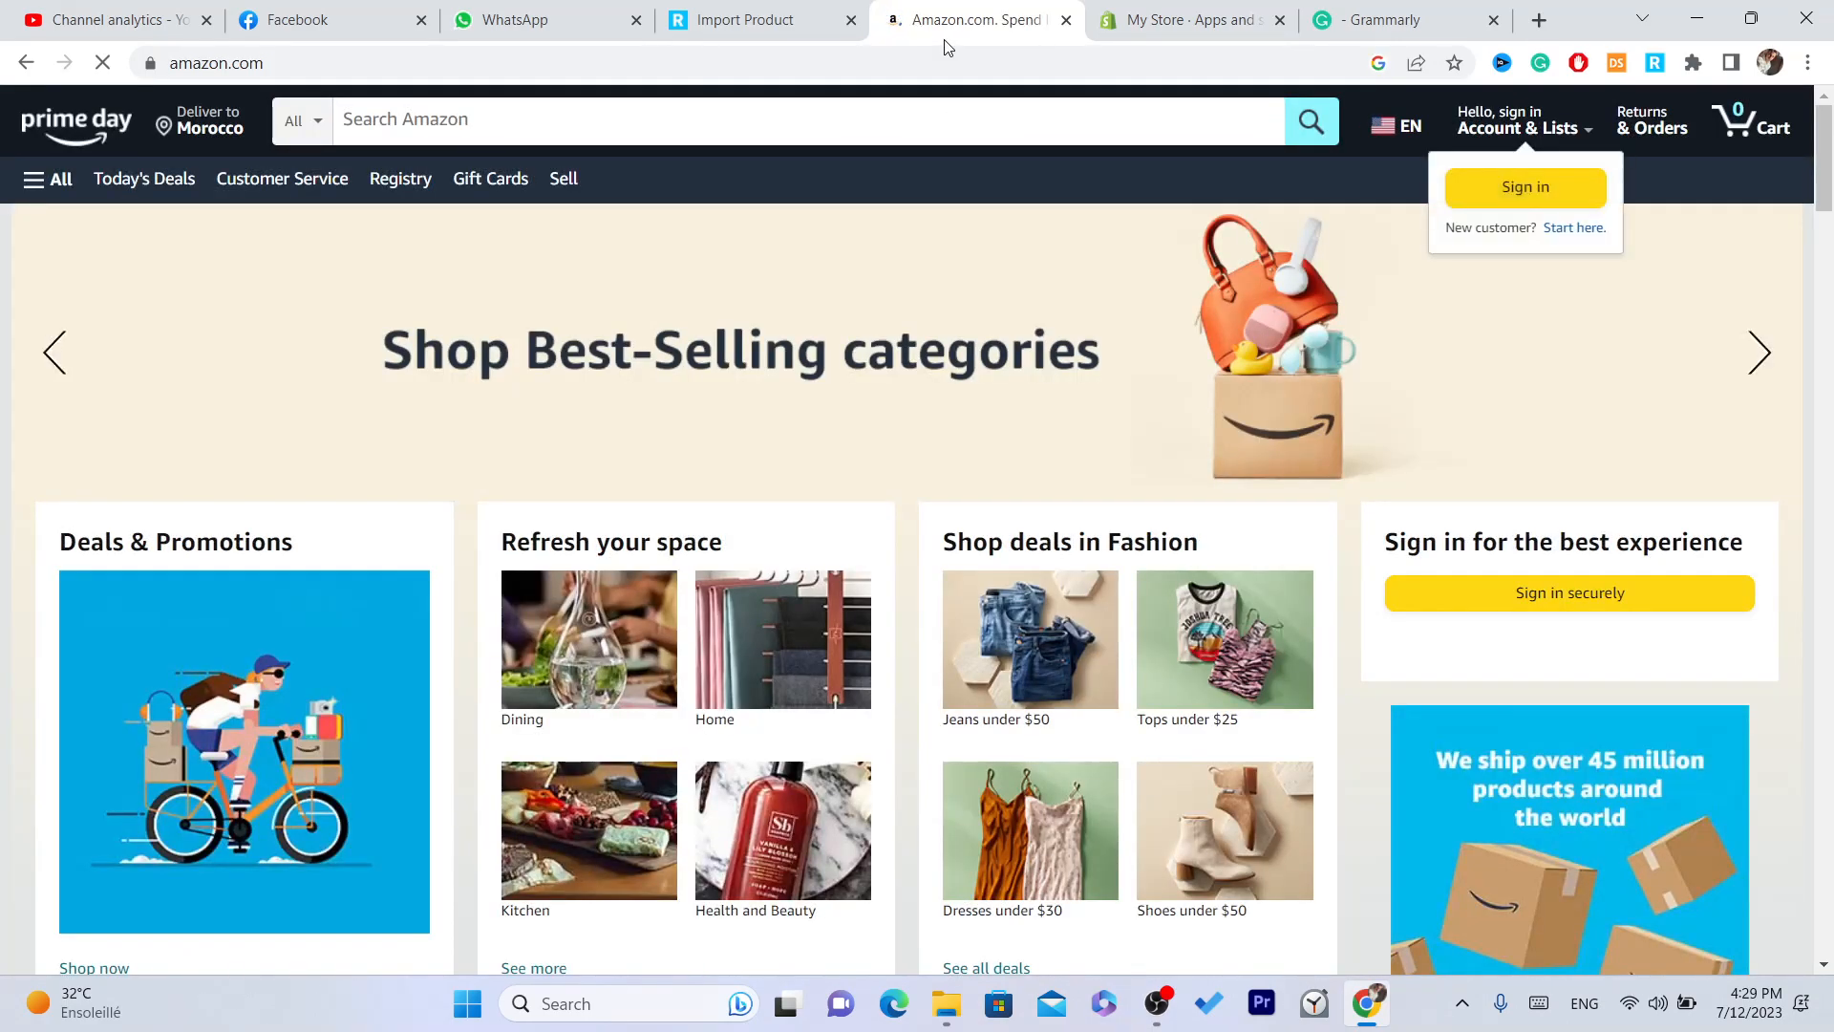
scroll("down", 3)
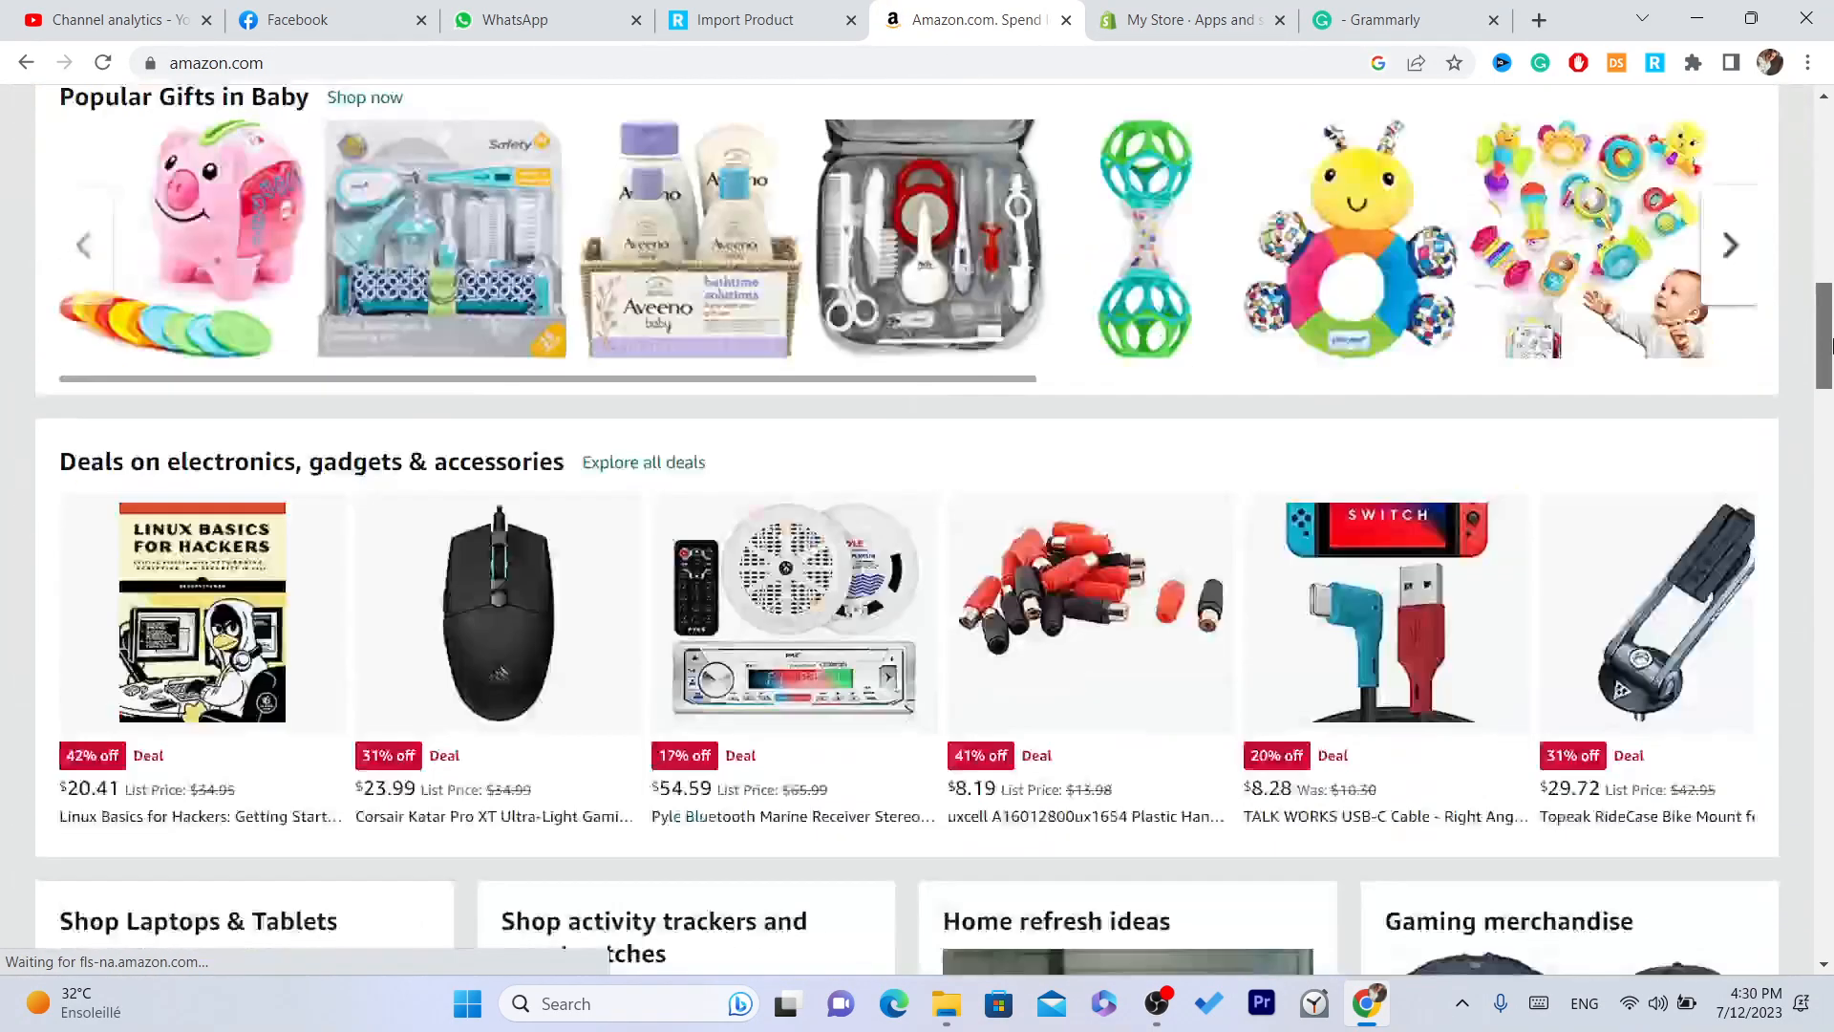
scroll("down", 3)
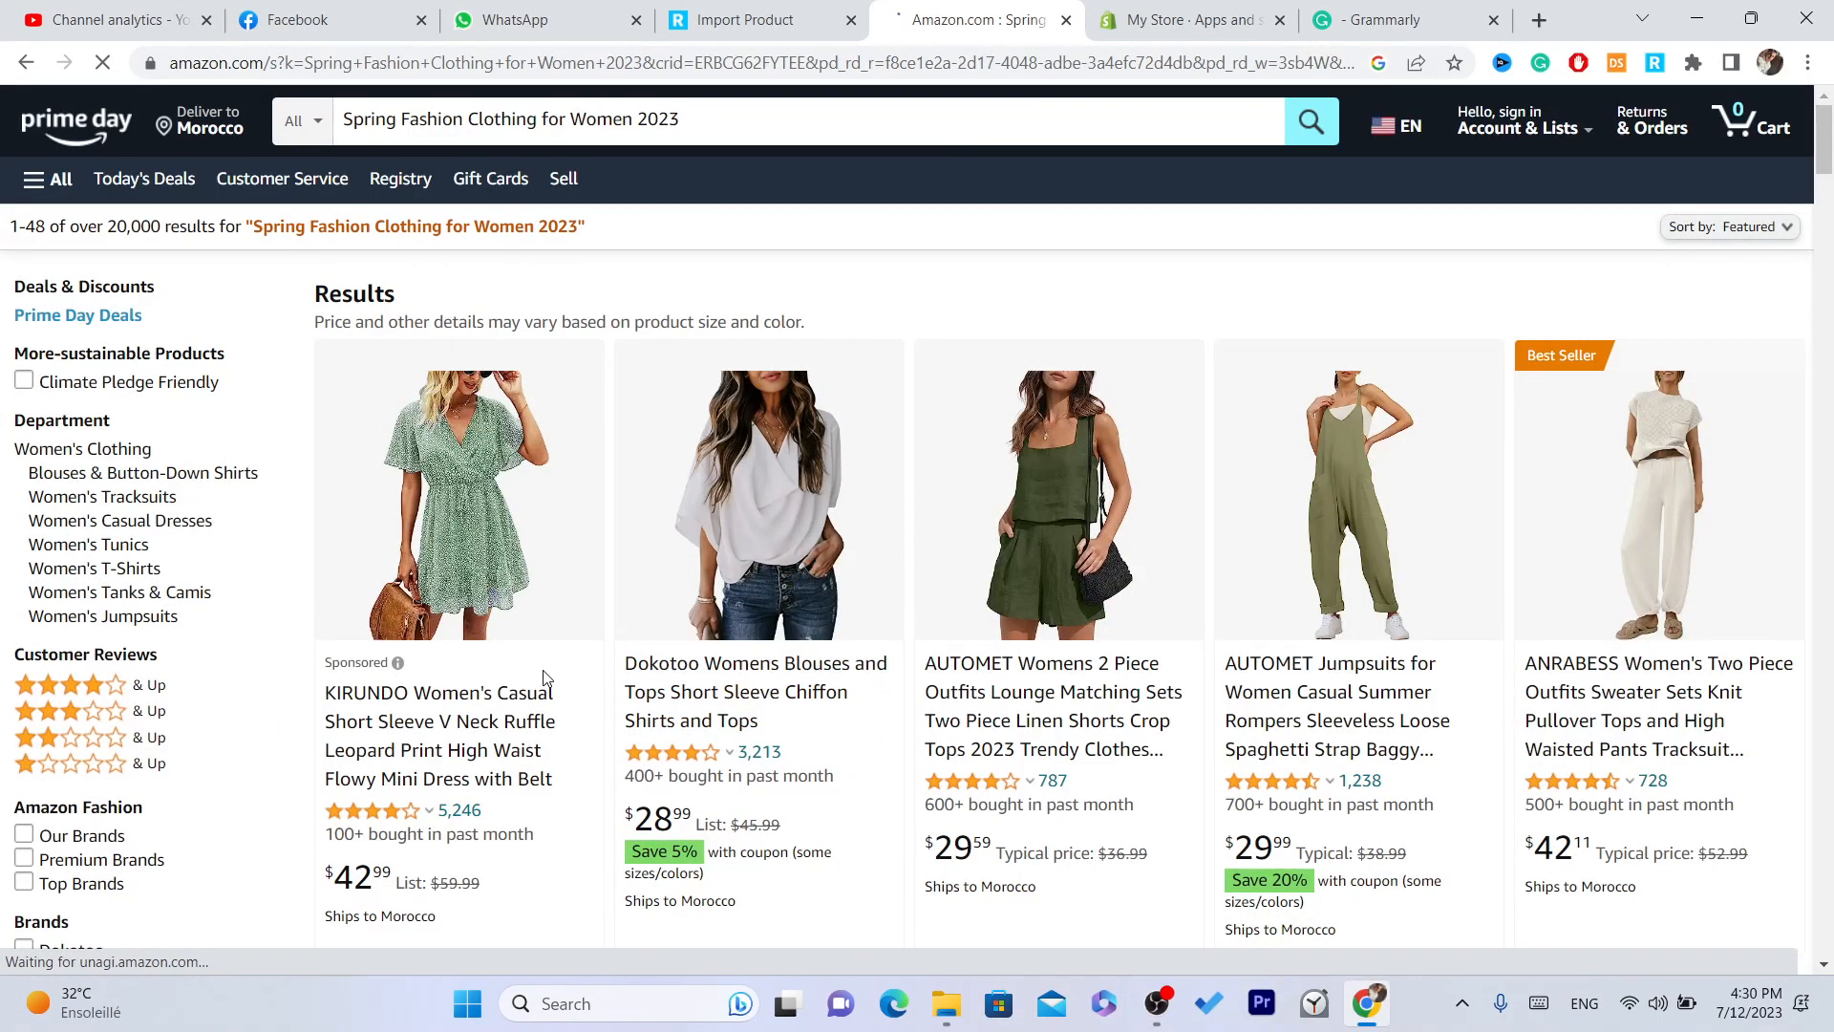
left_click(459, 504)
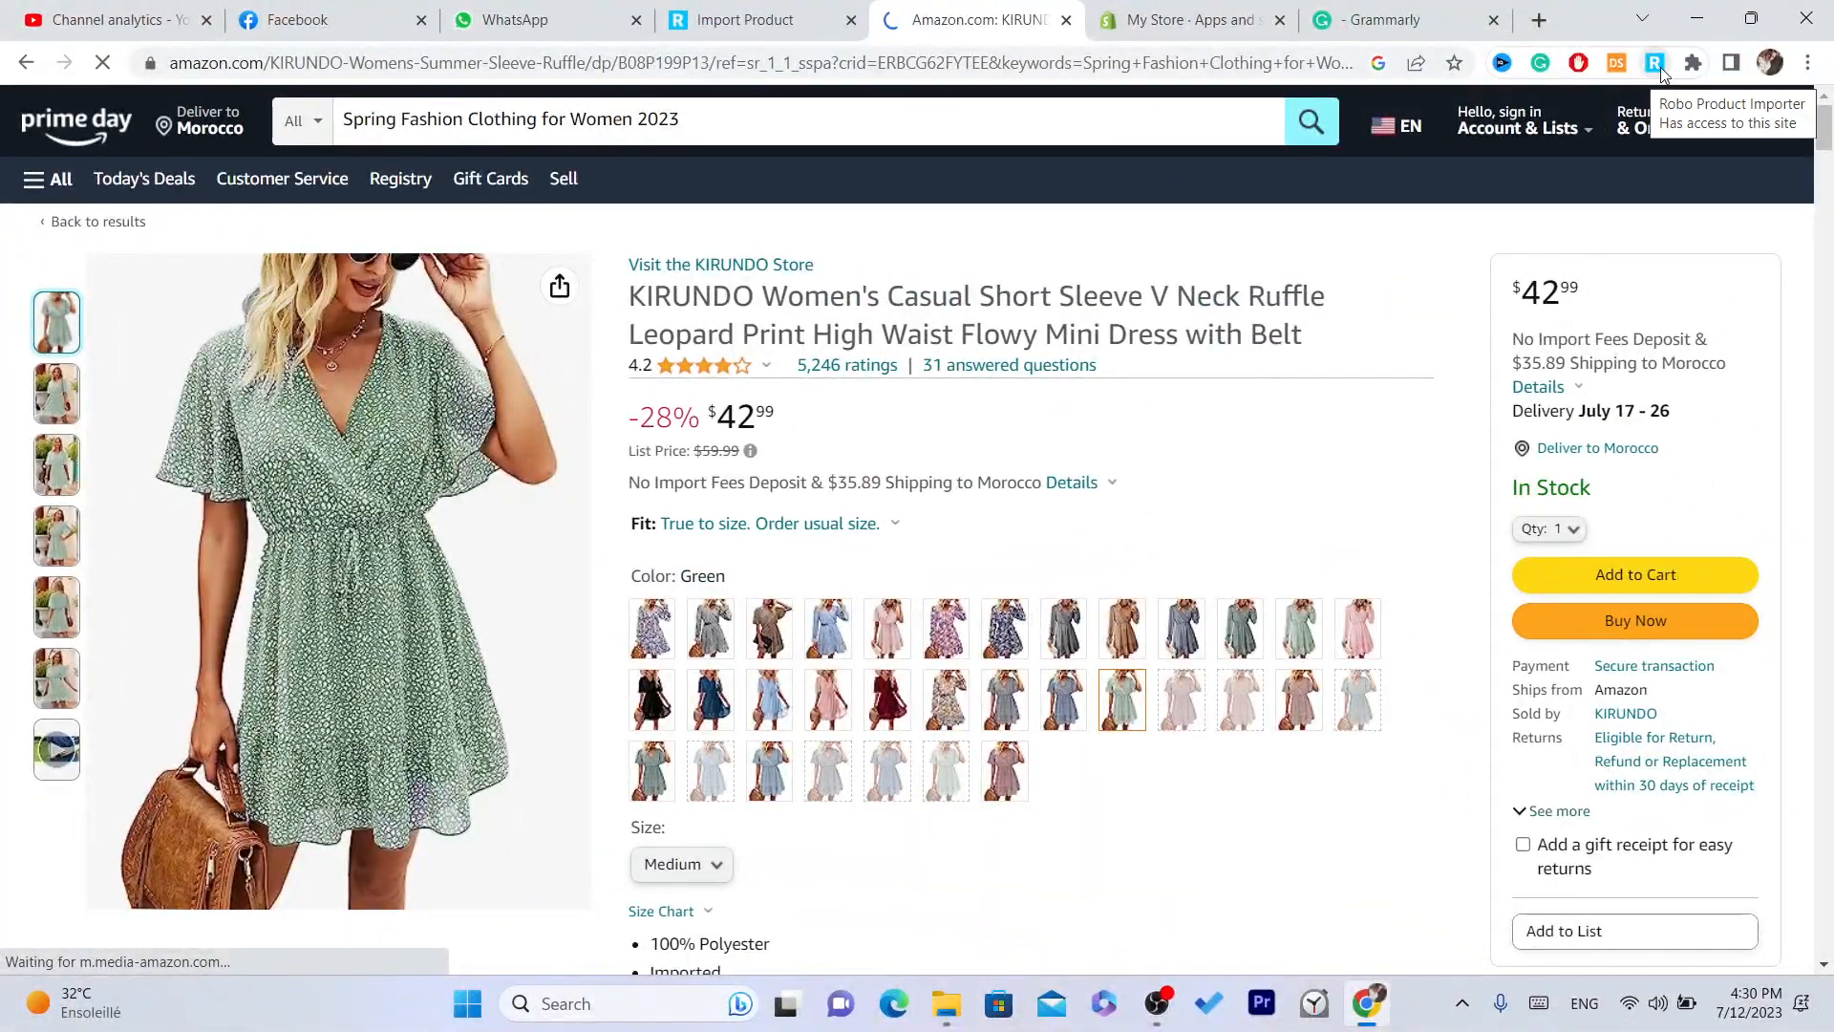
- Send the KIRUNDO dress to Shopify through the Robo toolbar popup's Add to Shopify
left_click(1653, 63)
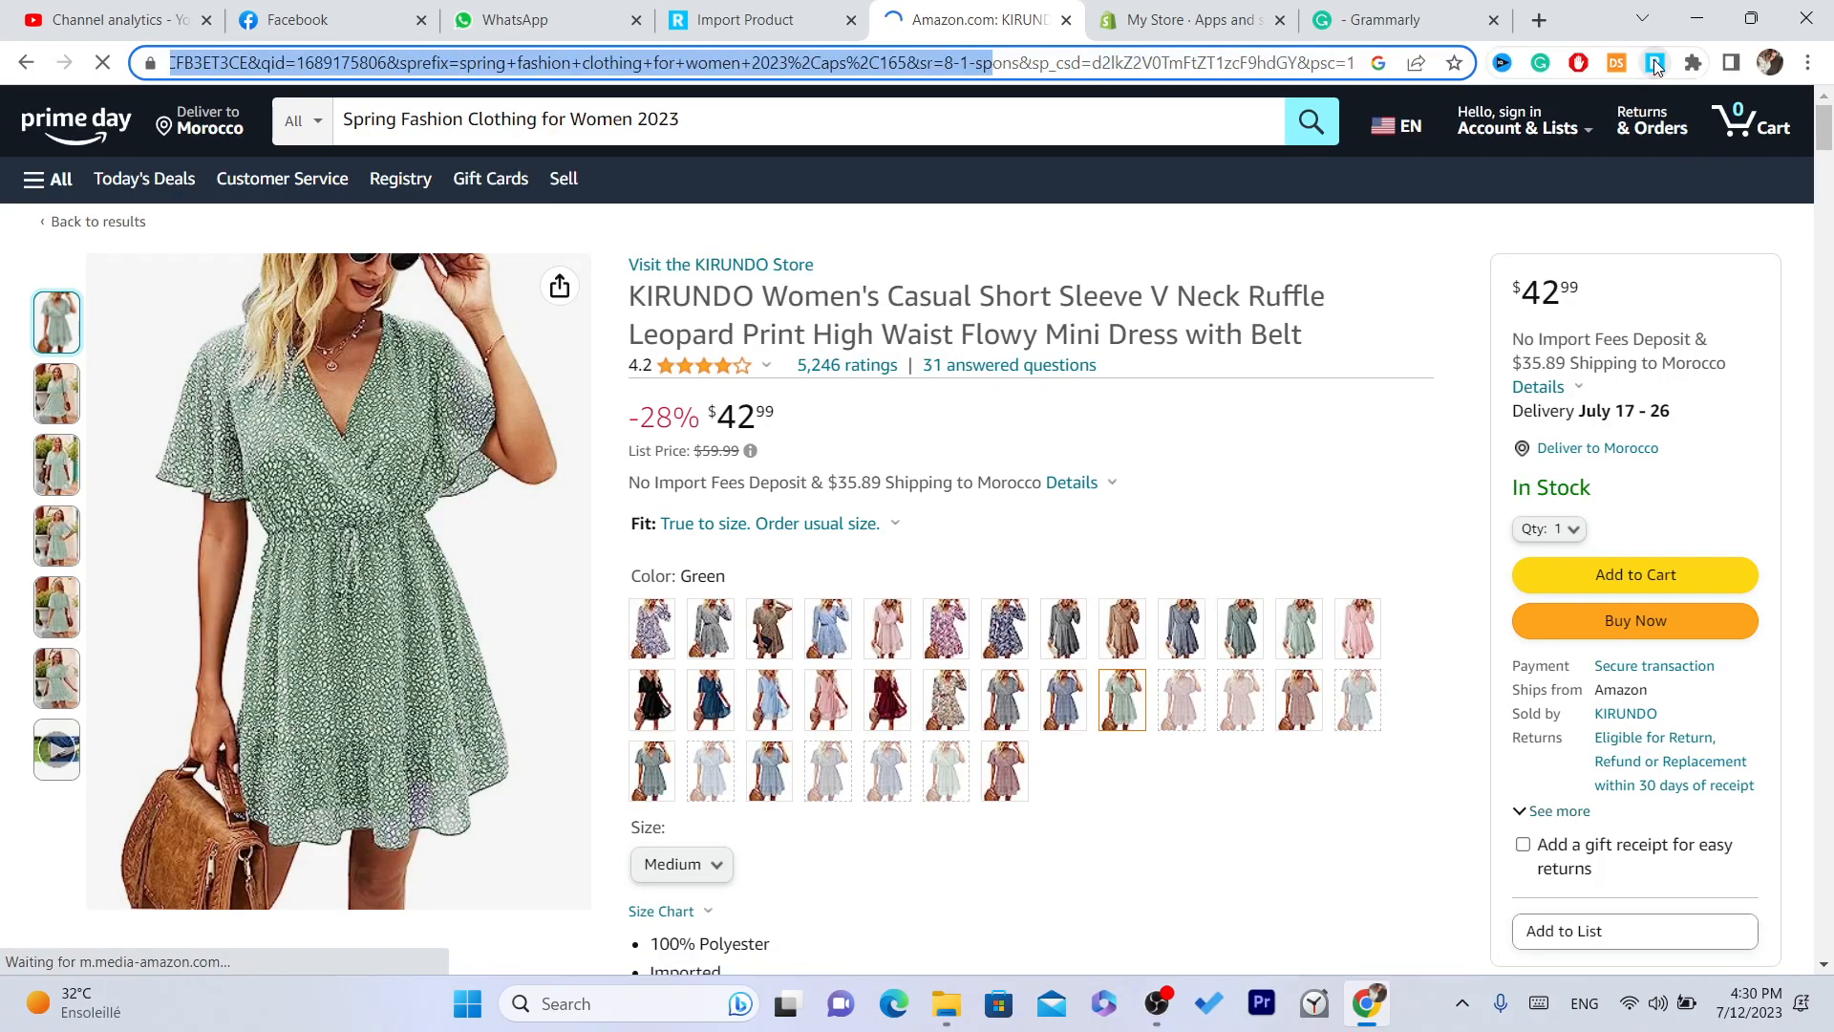
left_click(1653, 63)
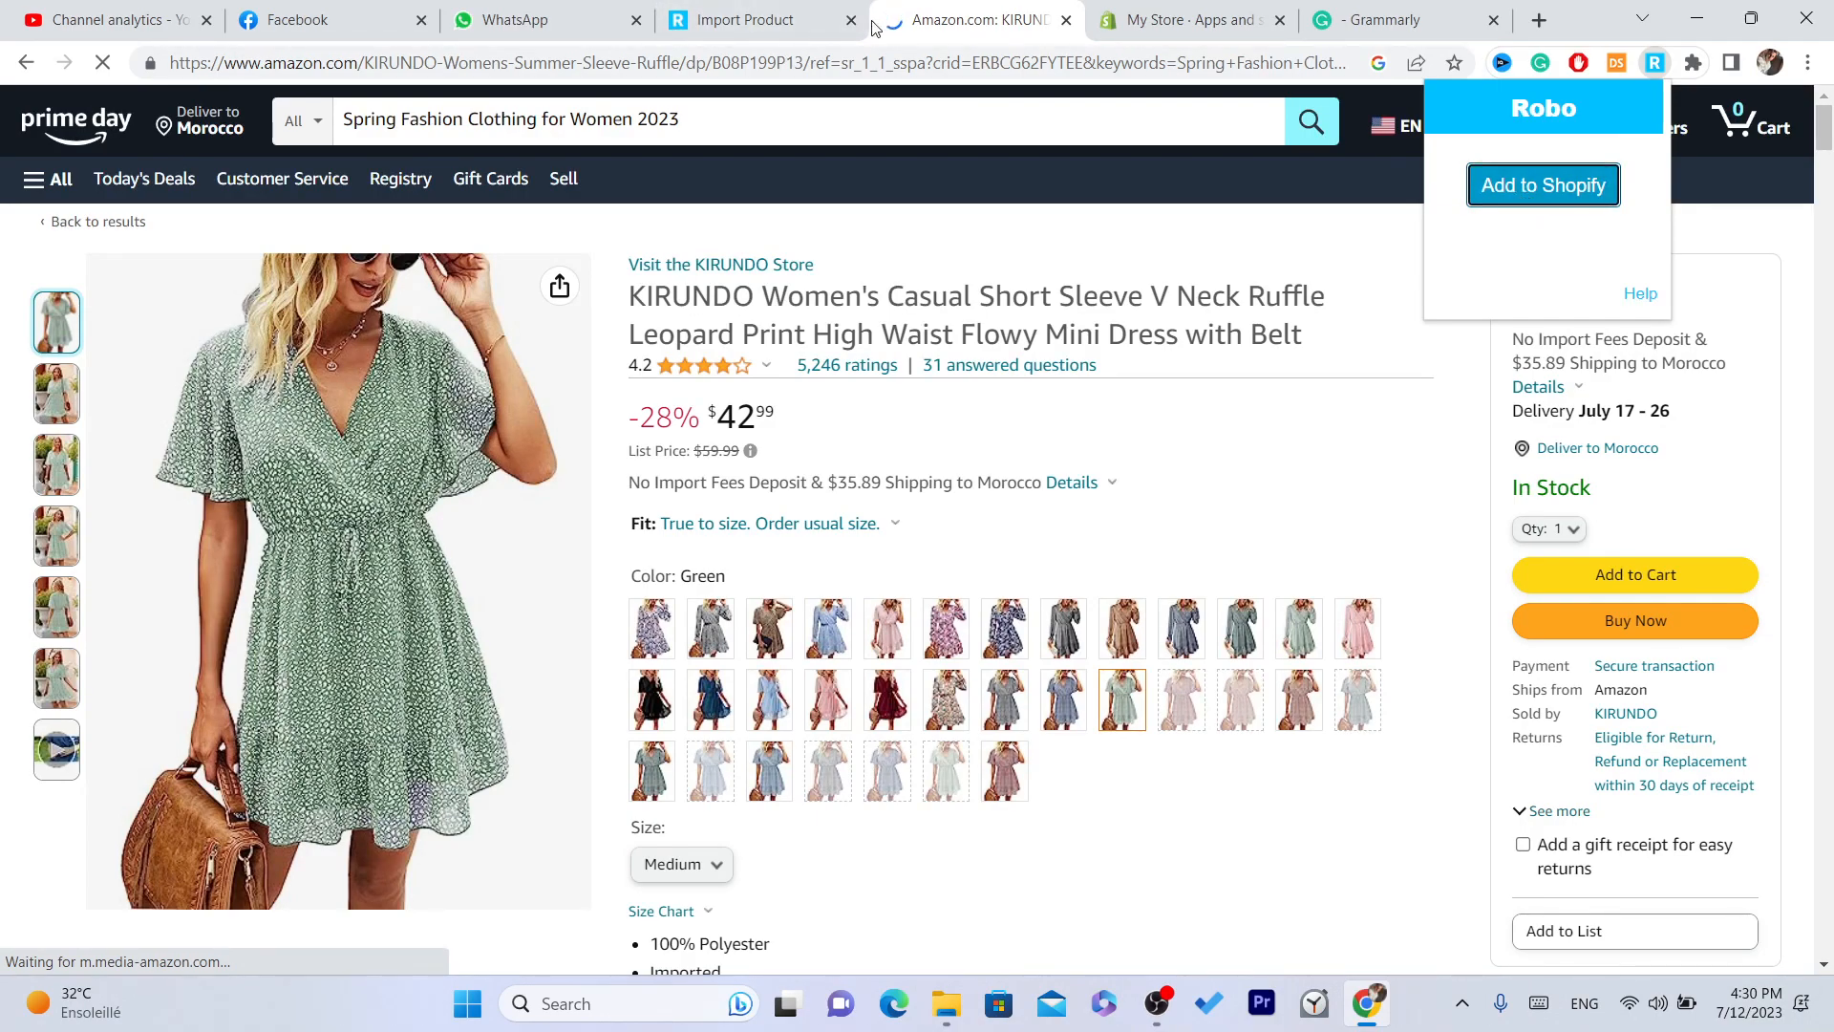
left_click(1542, 184)
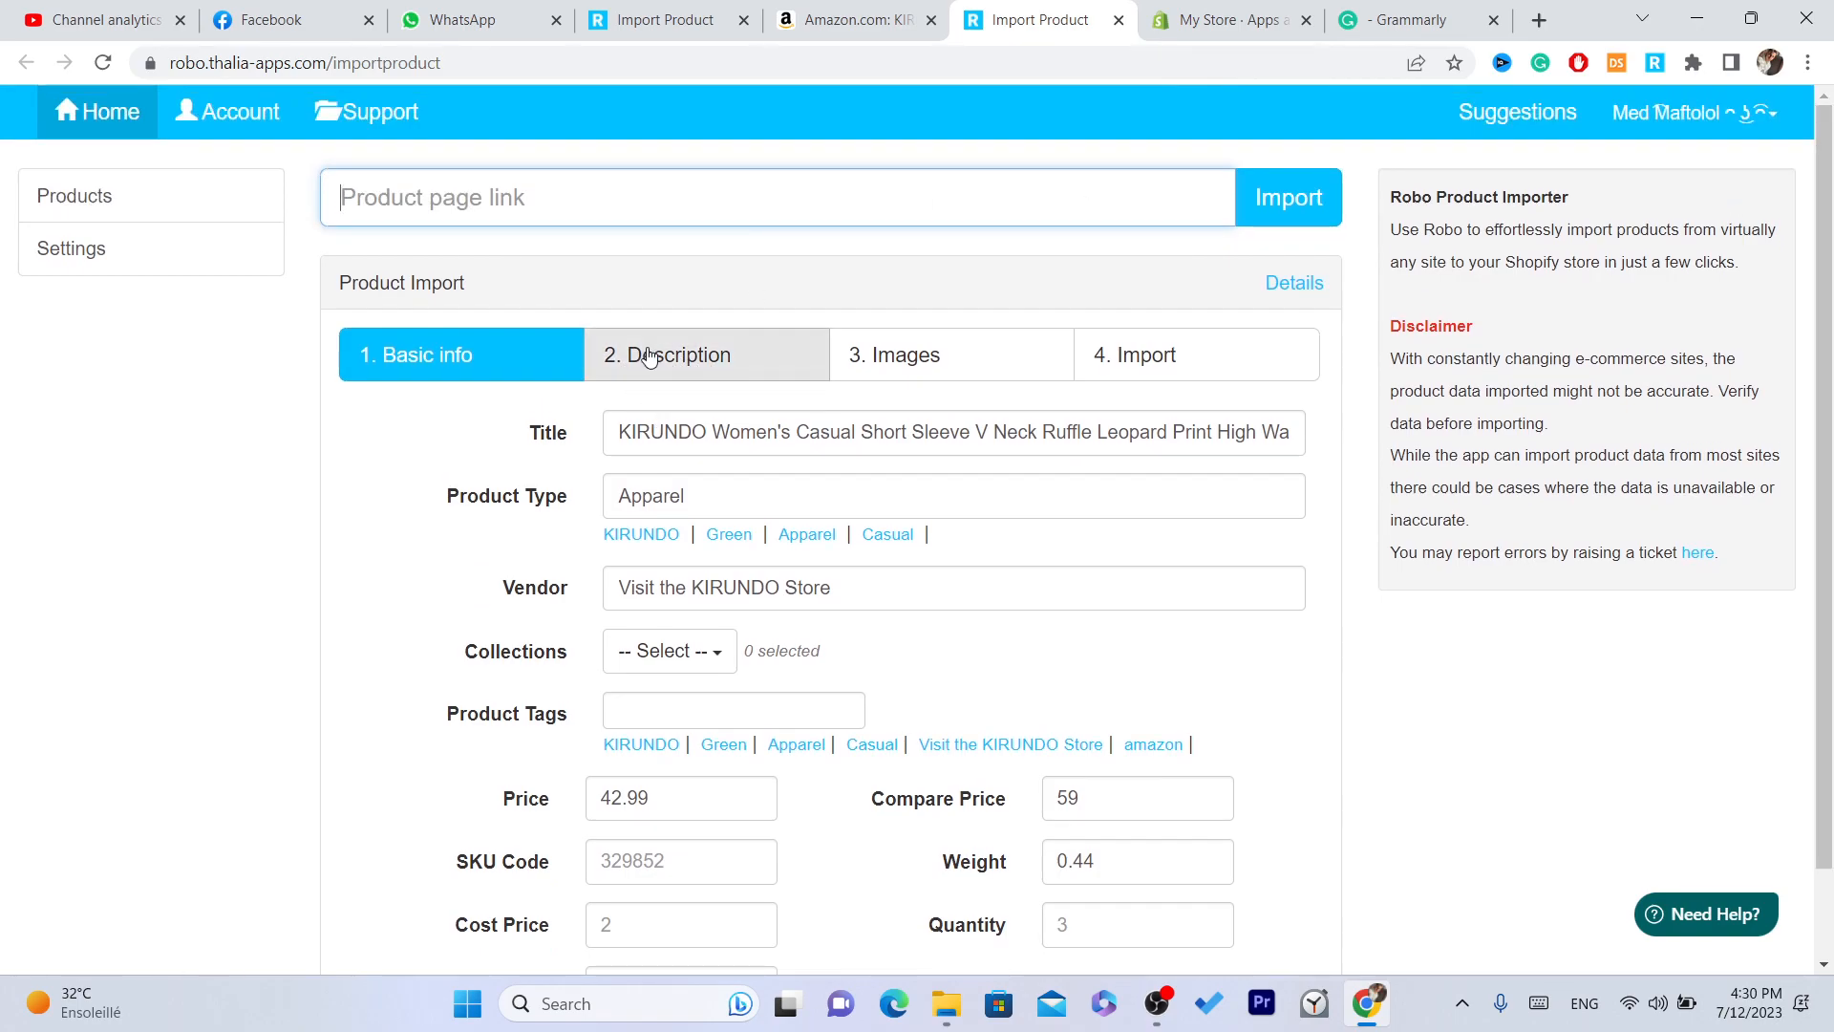
- Check the Images and Import tabs, change the price to 52.99, then return to Import
left_click(667, 355)
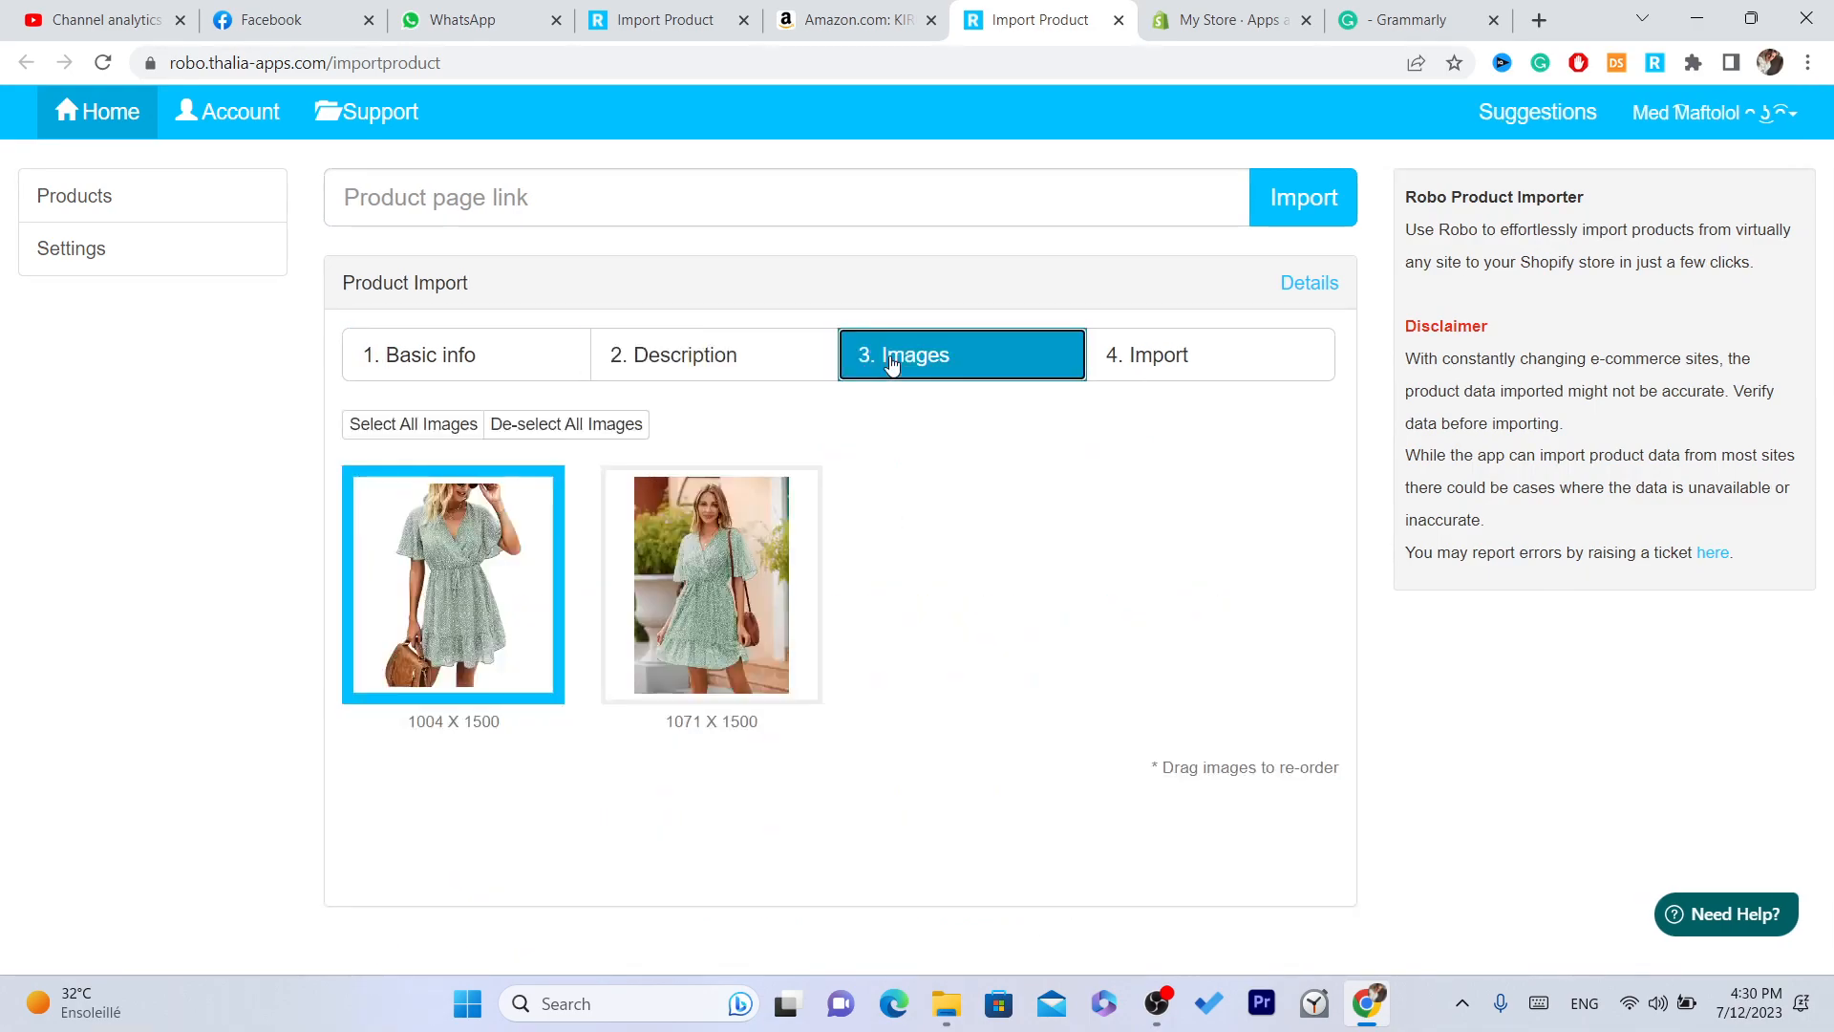
left_click(710, 584)
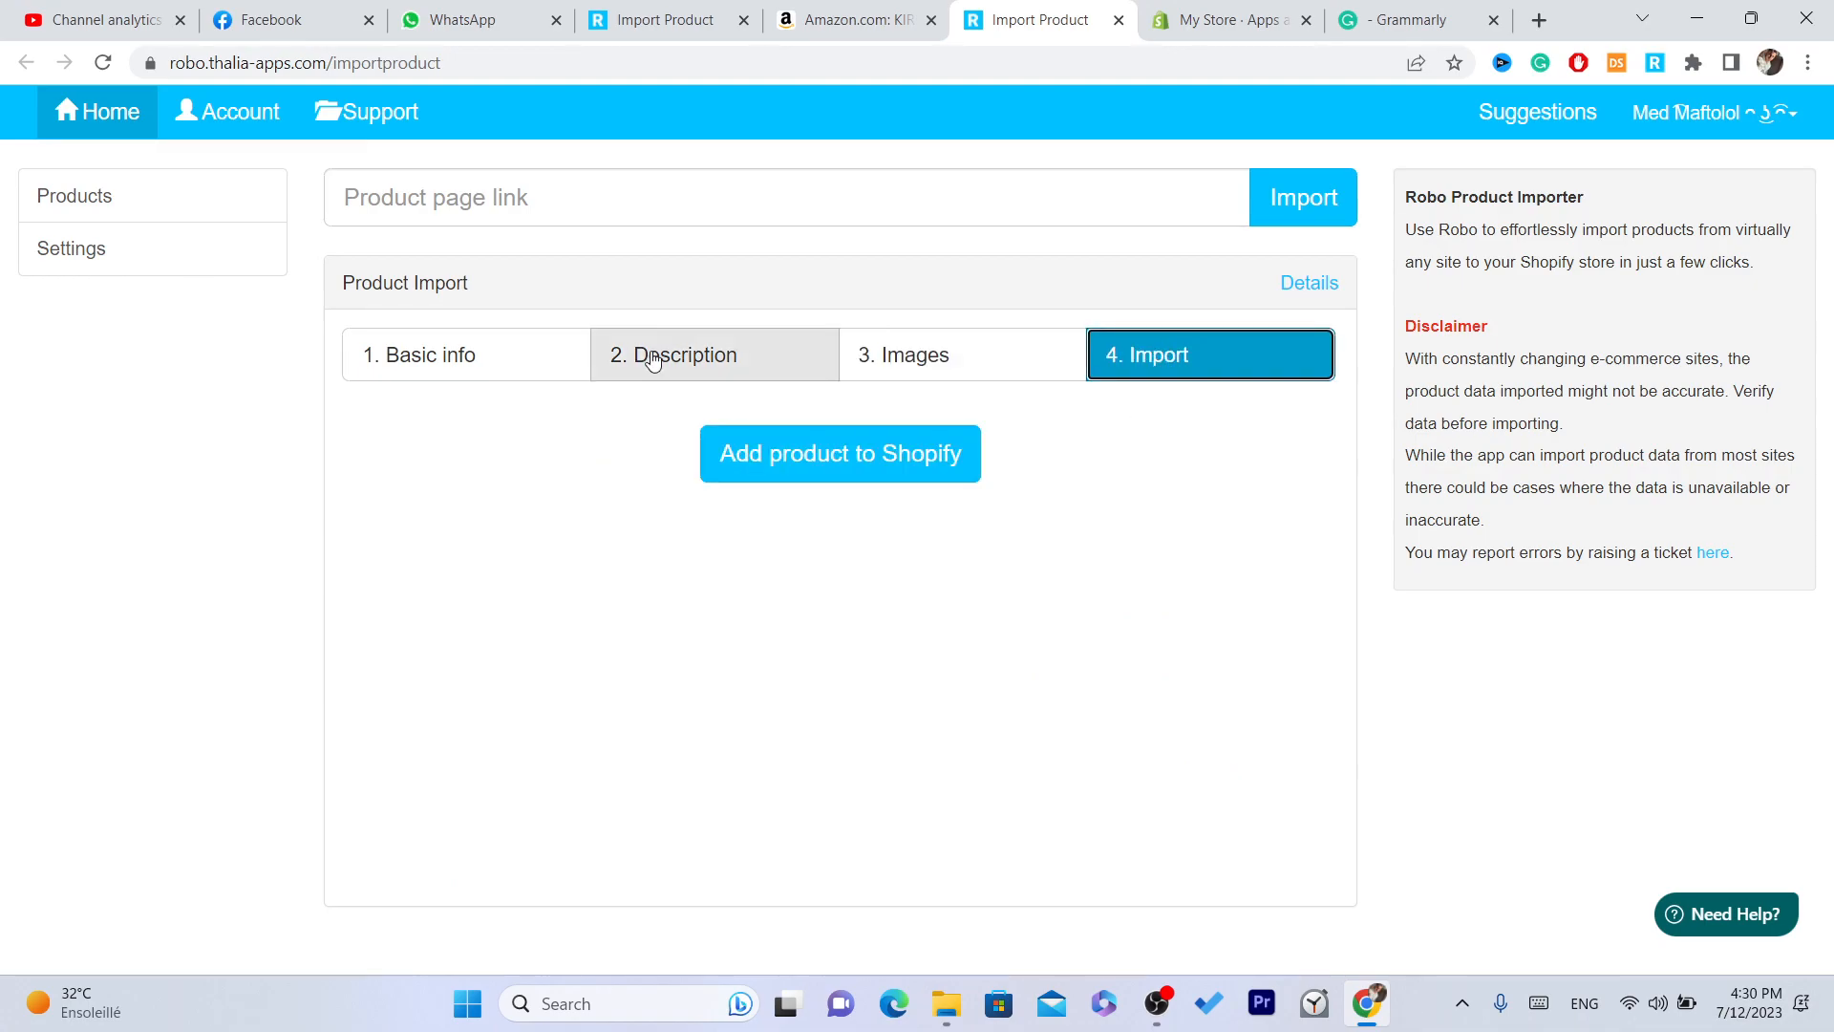
left_click(428, 354)
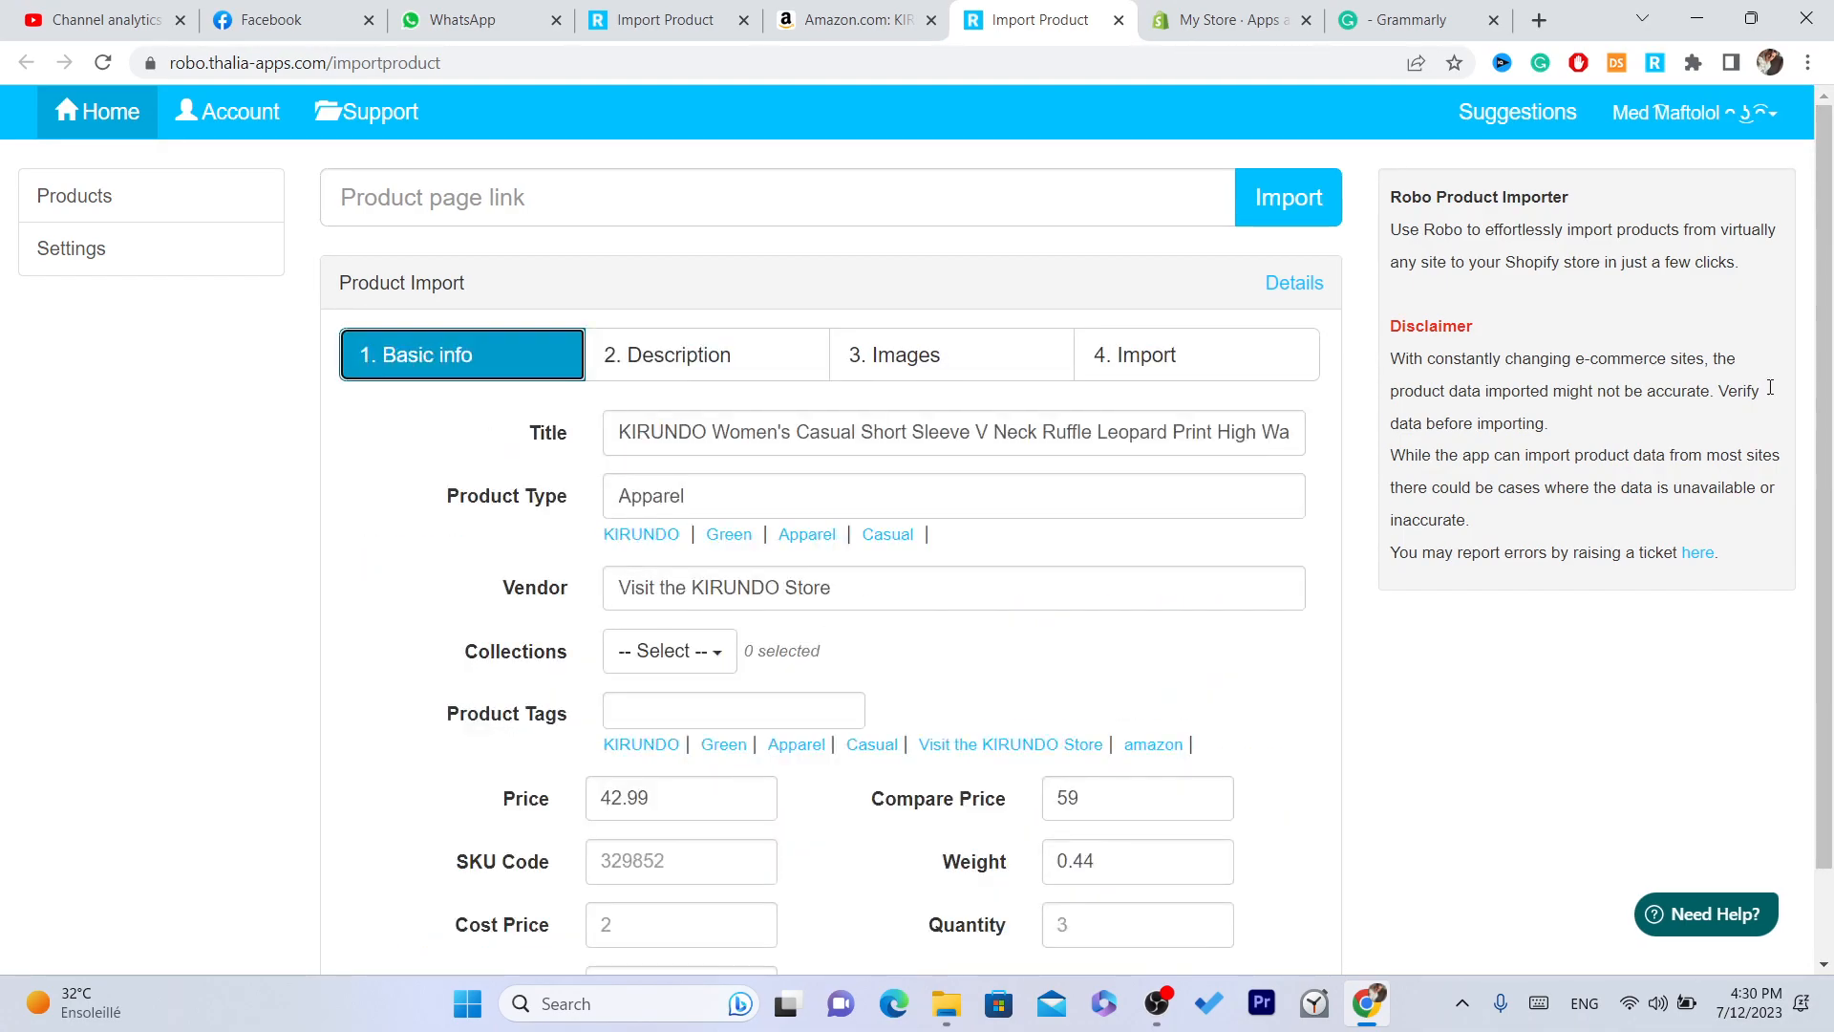
scroll("down", 3)
type("52.99")
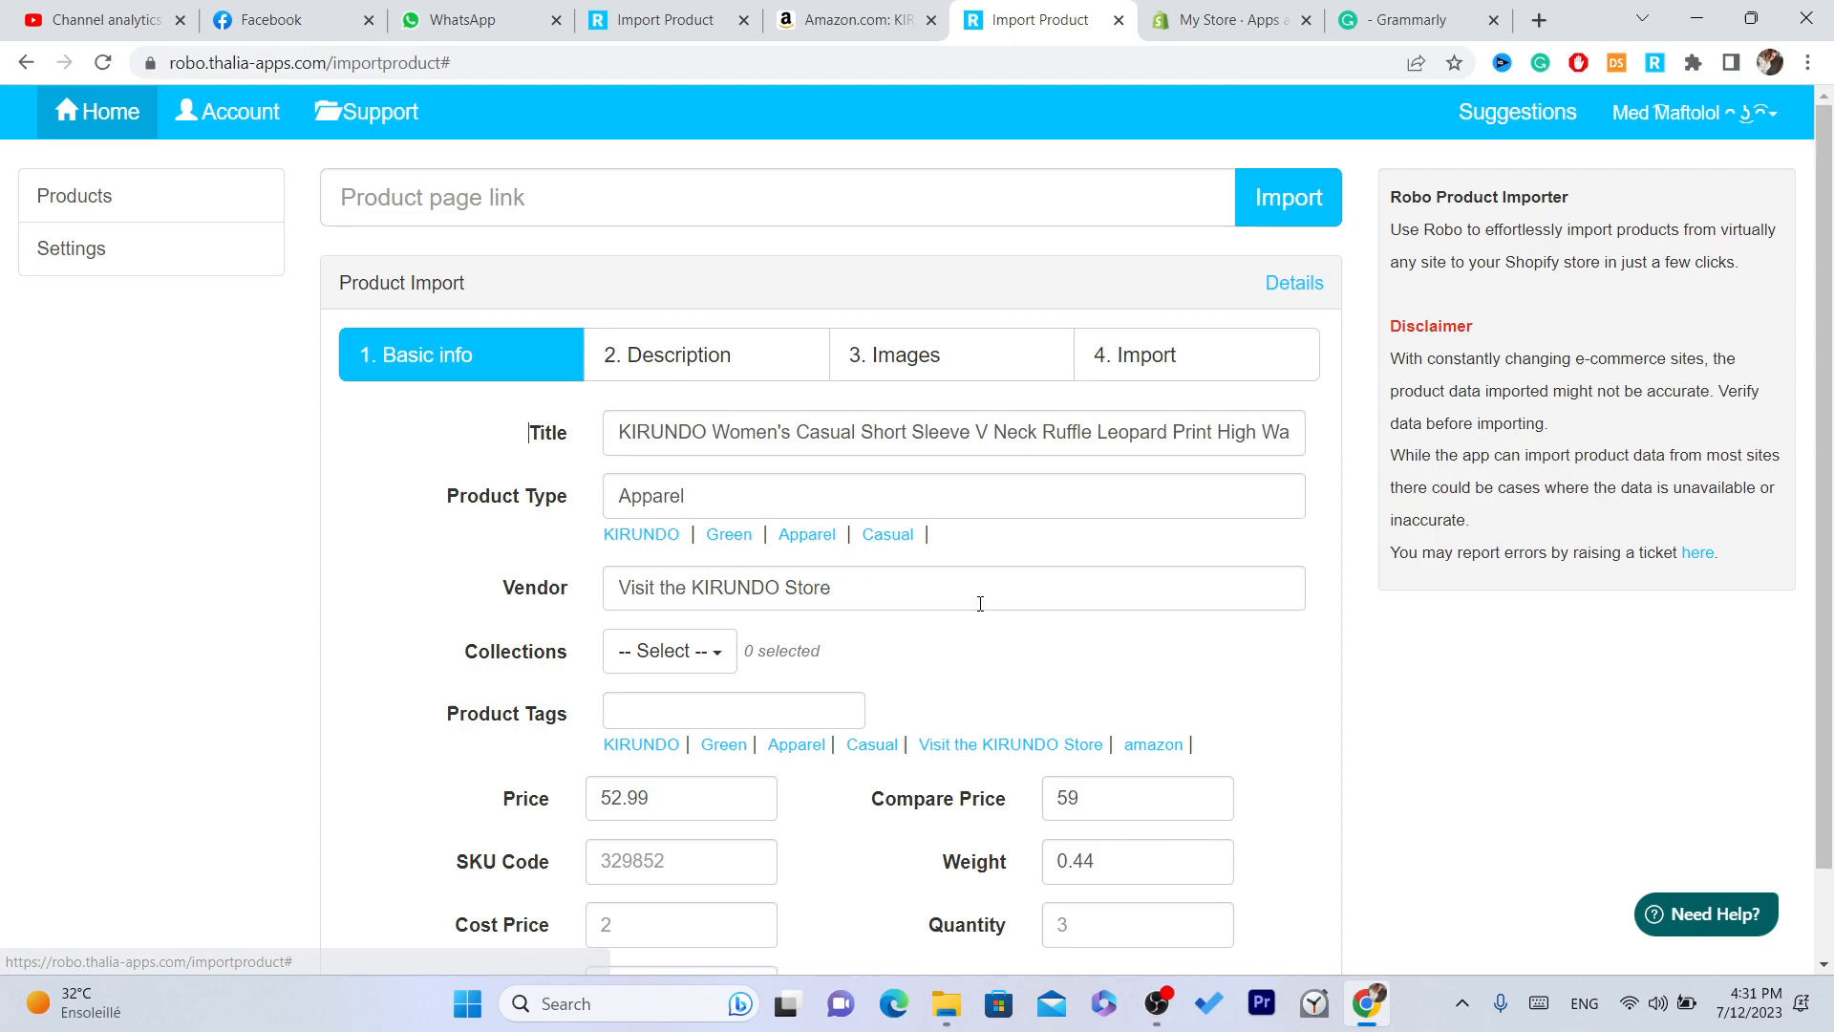
left_click(1287, 197)
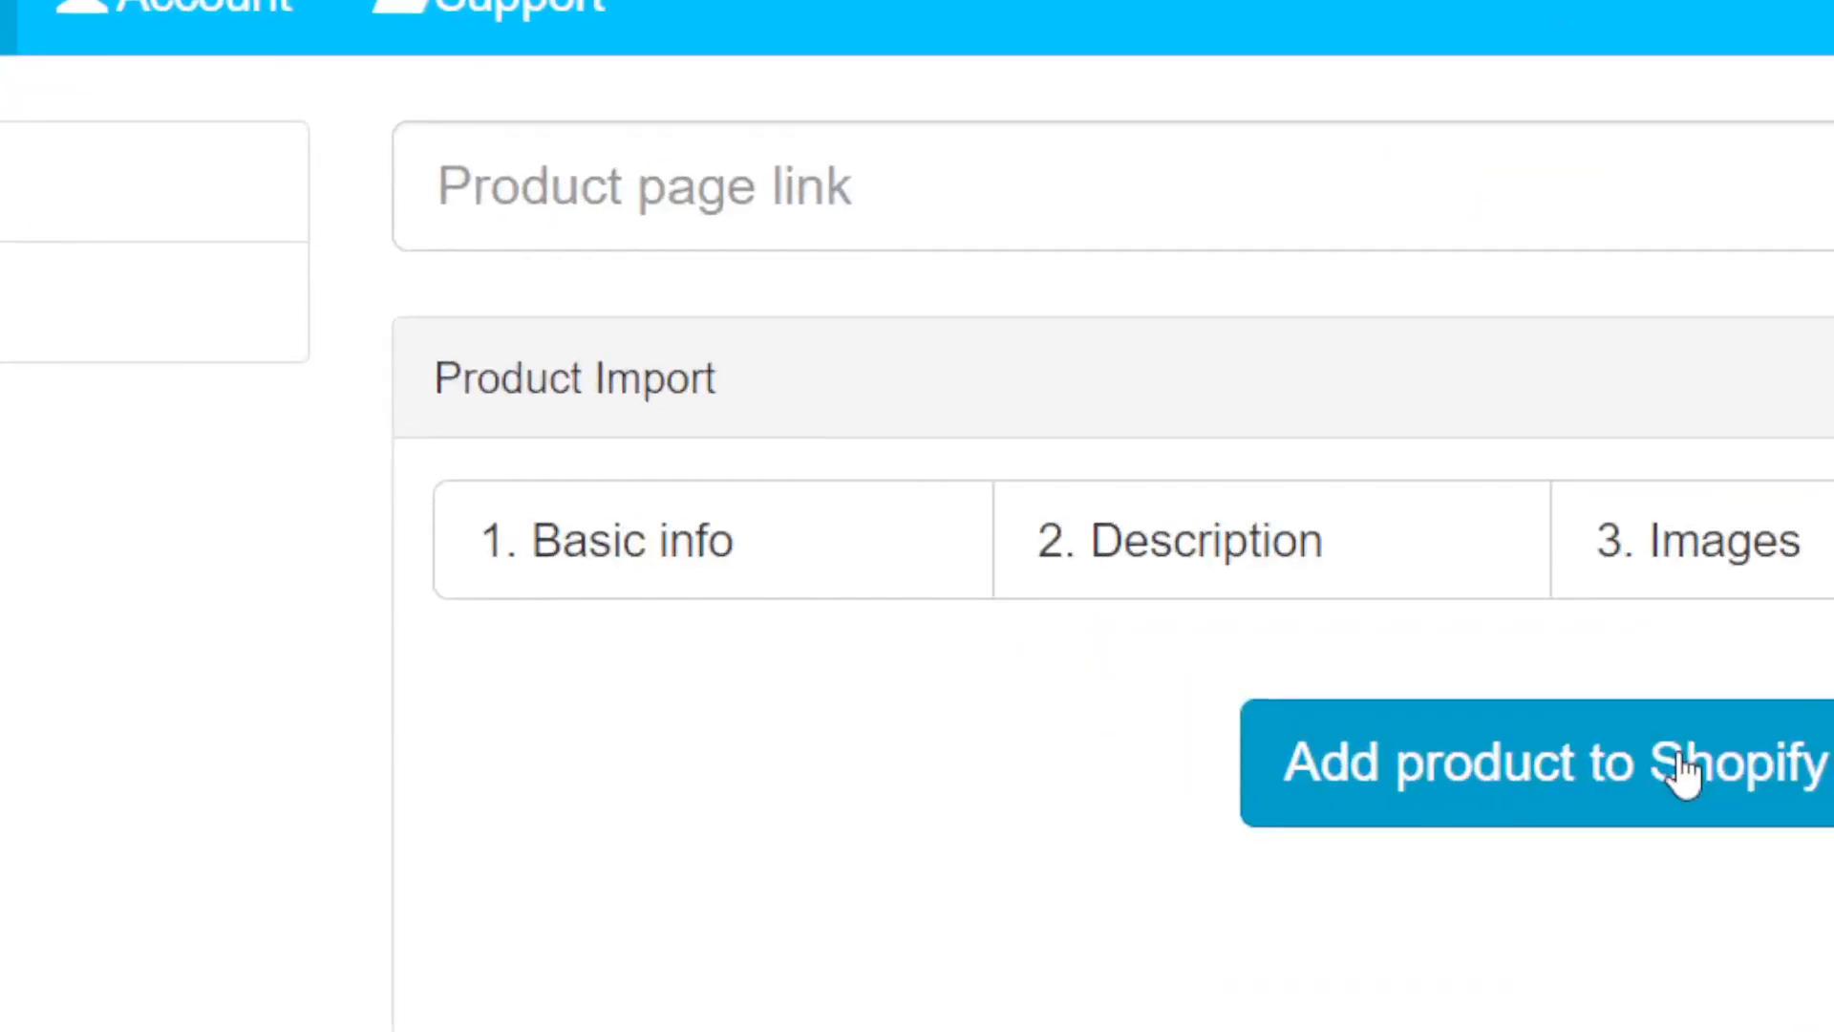
- Add the KIRUNDO dress to the Shopify store and confirm the success message
left_click(1533, 762)
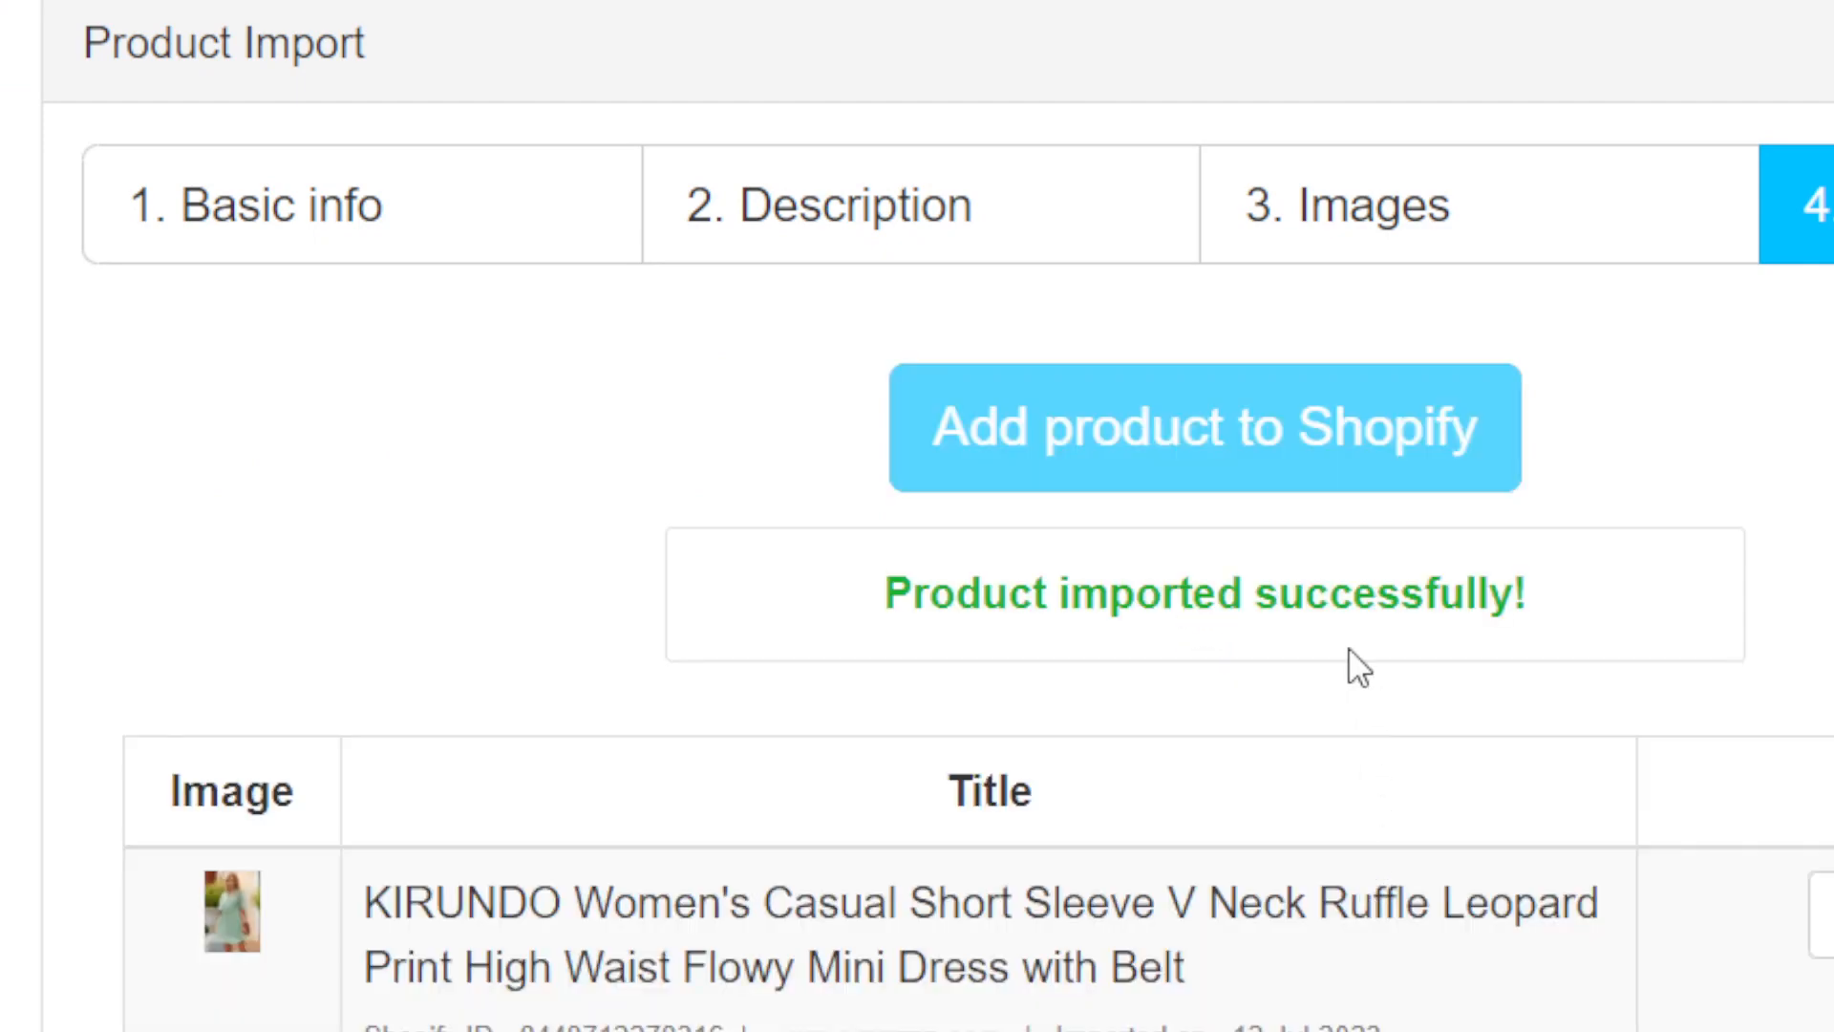
left_click_drag(890, 595, 1105, 595)
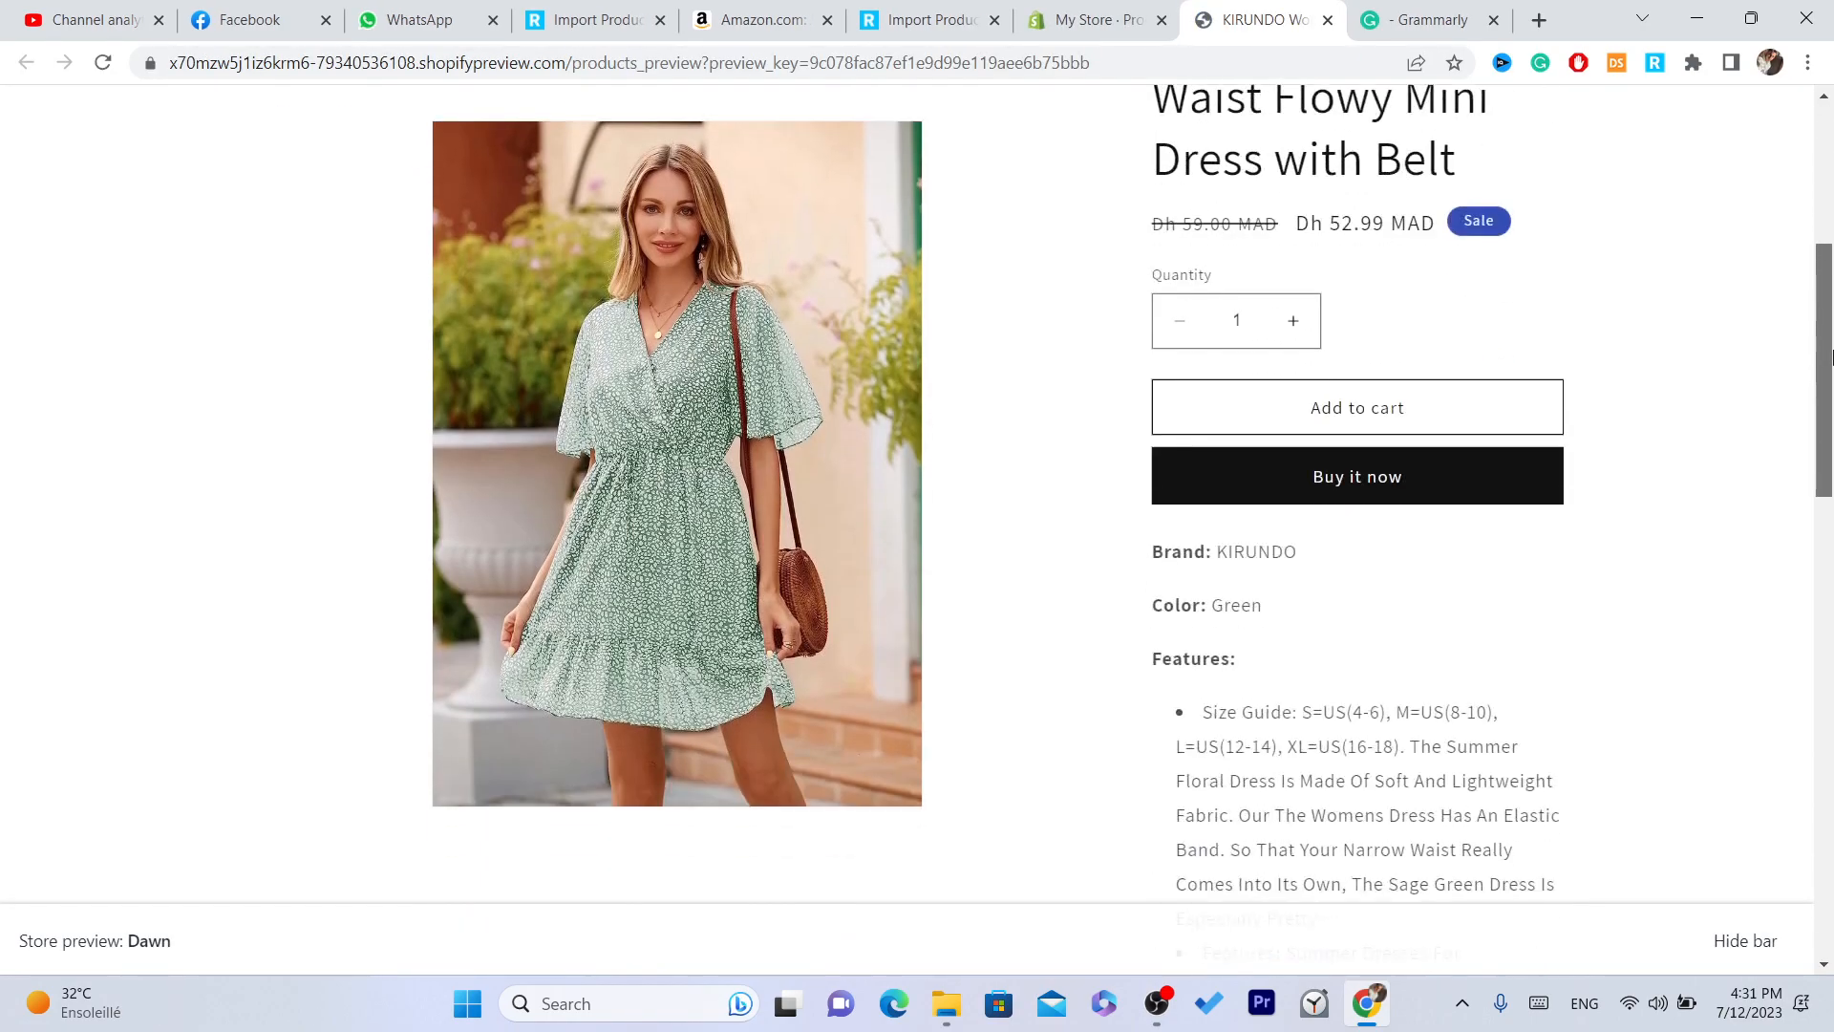
- Scroll the dress's storefront page to its feature list and package dimensions
scroll("down", 3)
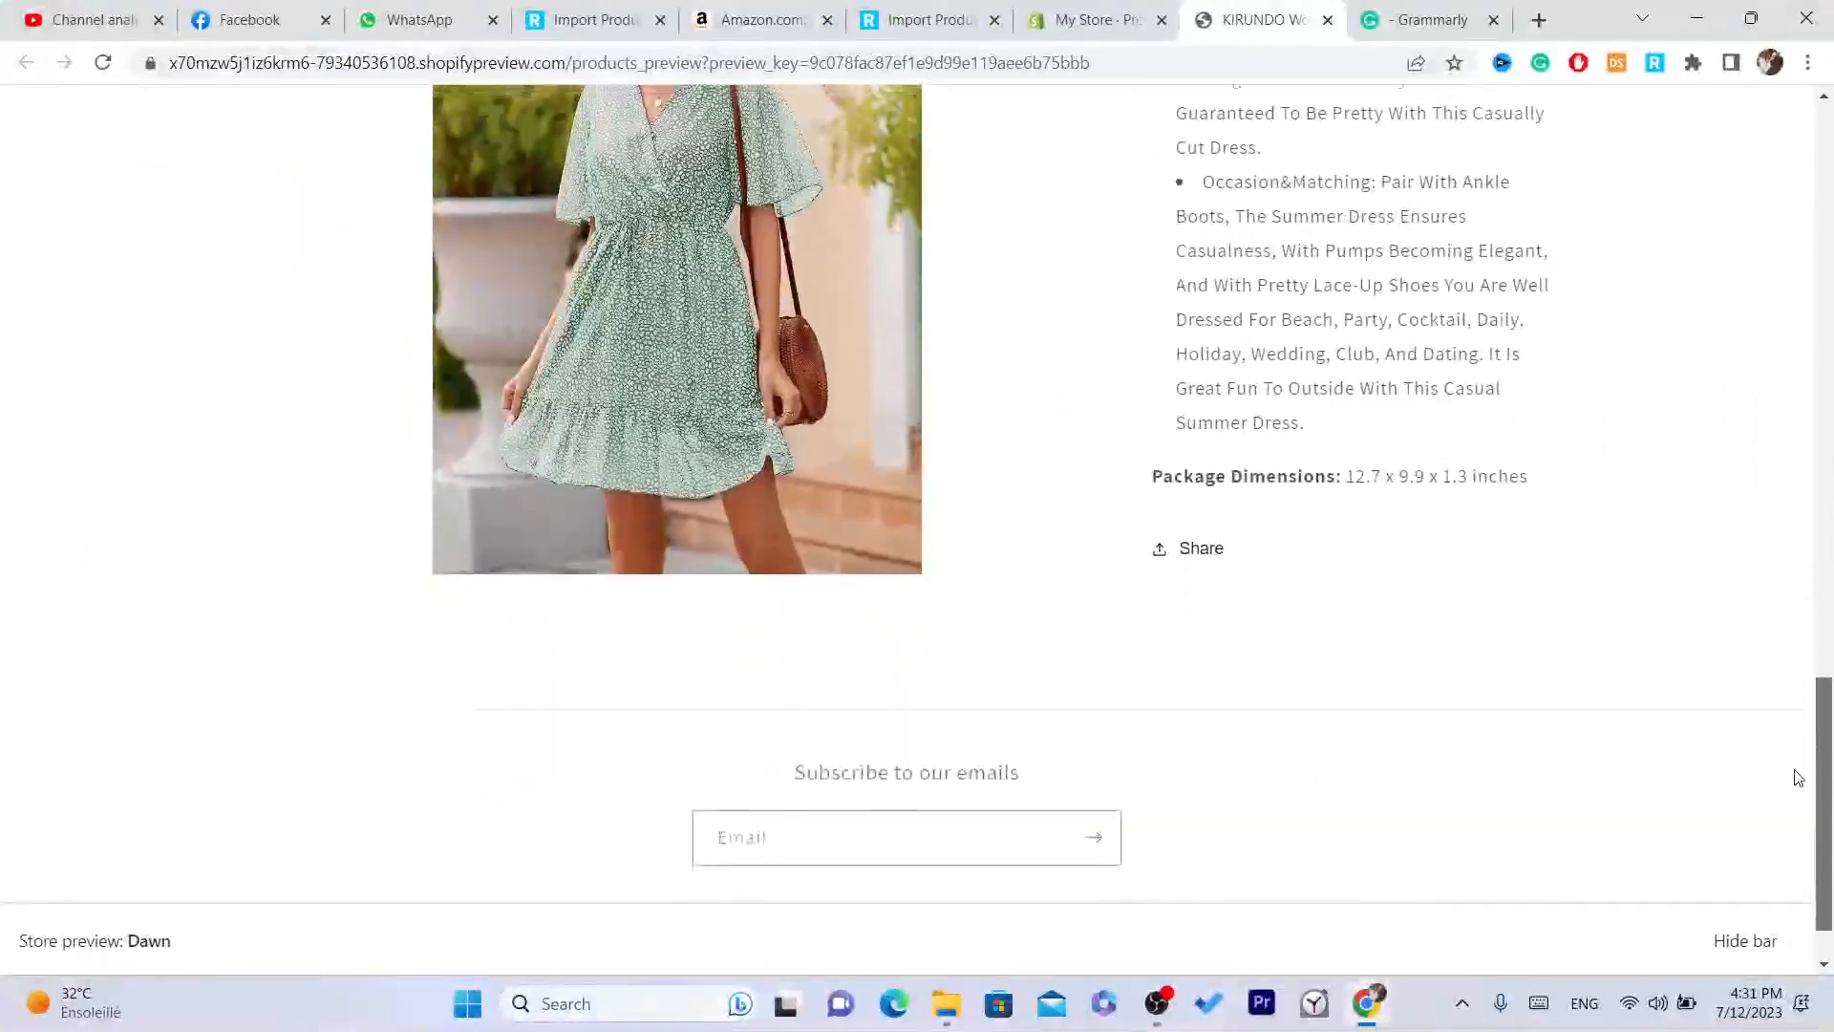